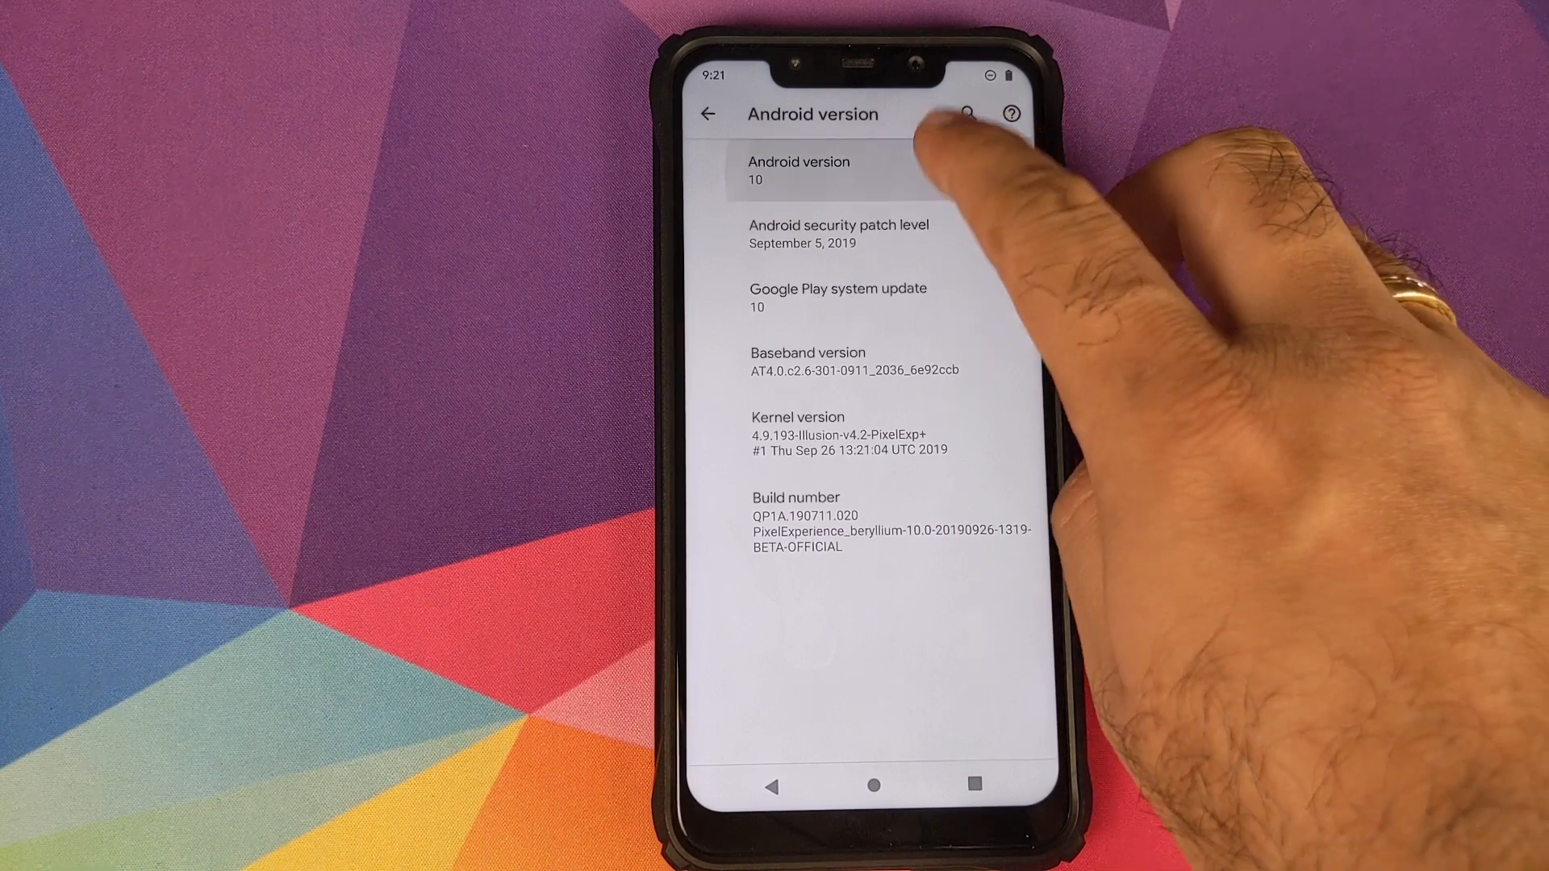
Reach the Camera app's details page via Settings > Apps & notifications > See all 20 apps
click(800, 170)
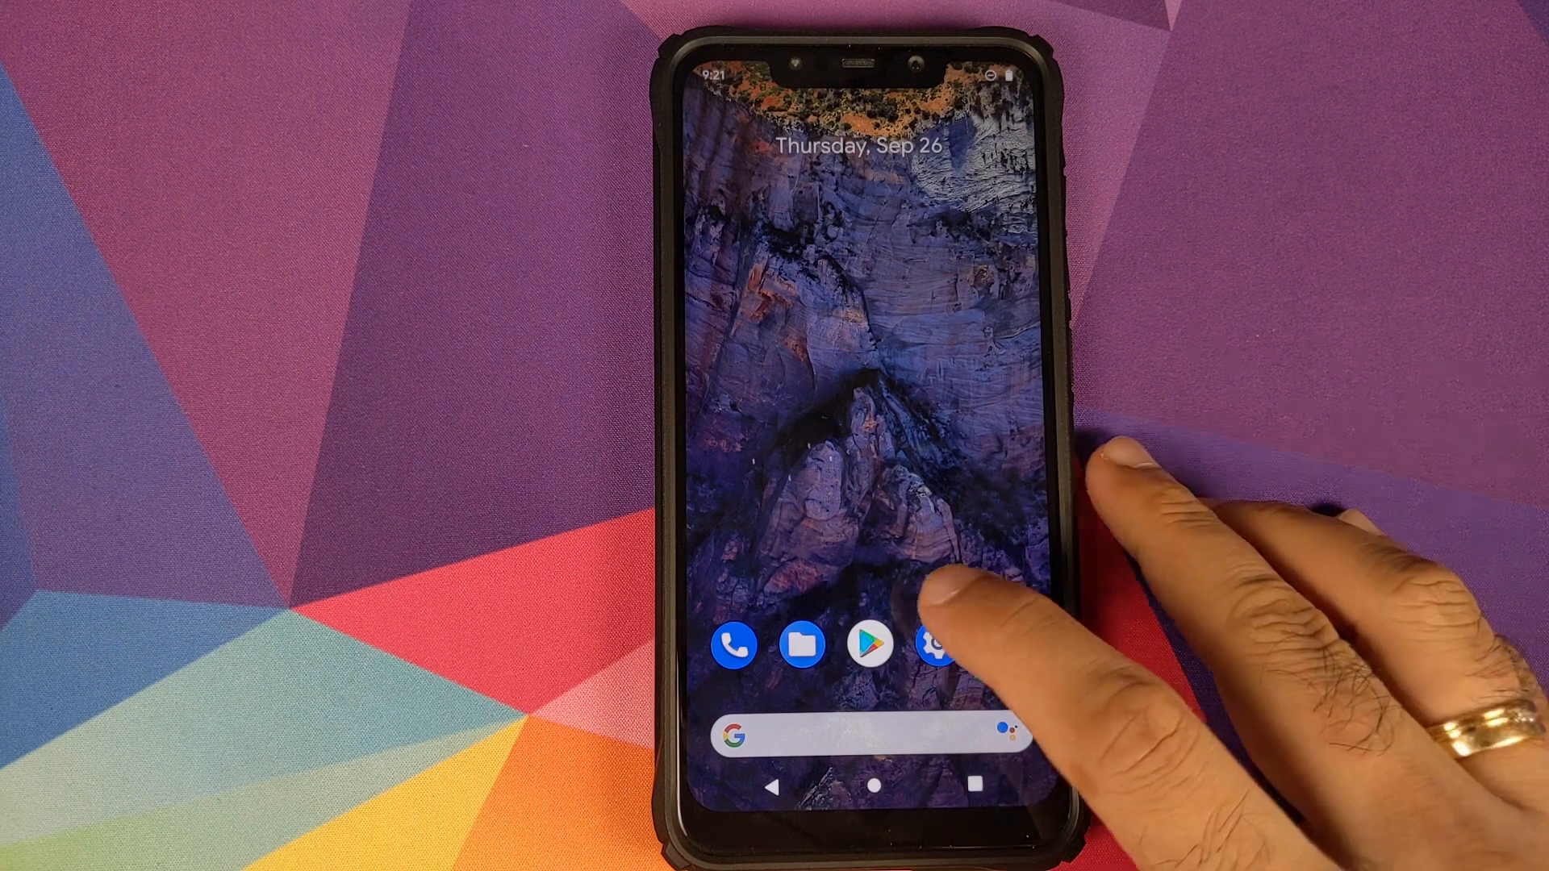
click(929, 644)
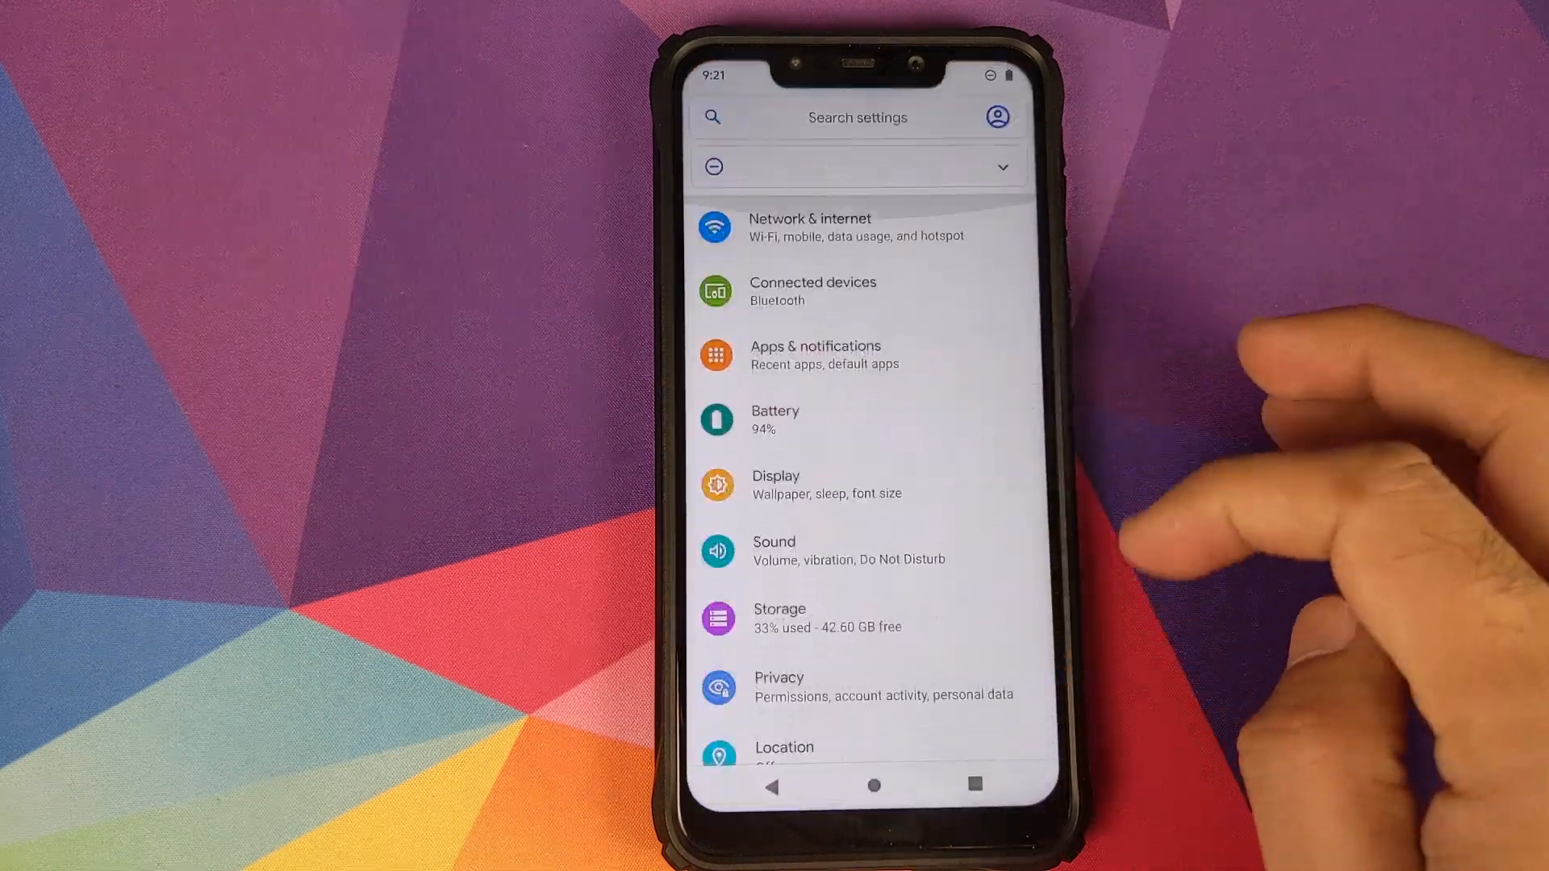
click(816, 355)
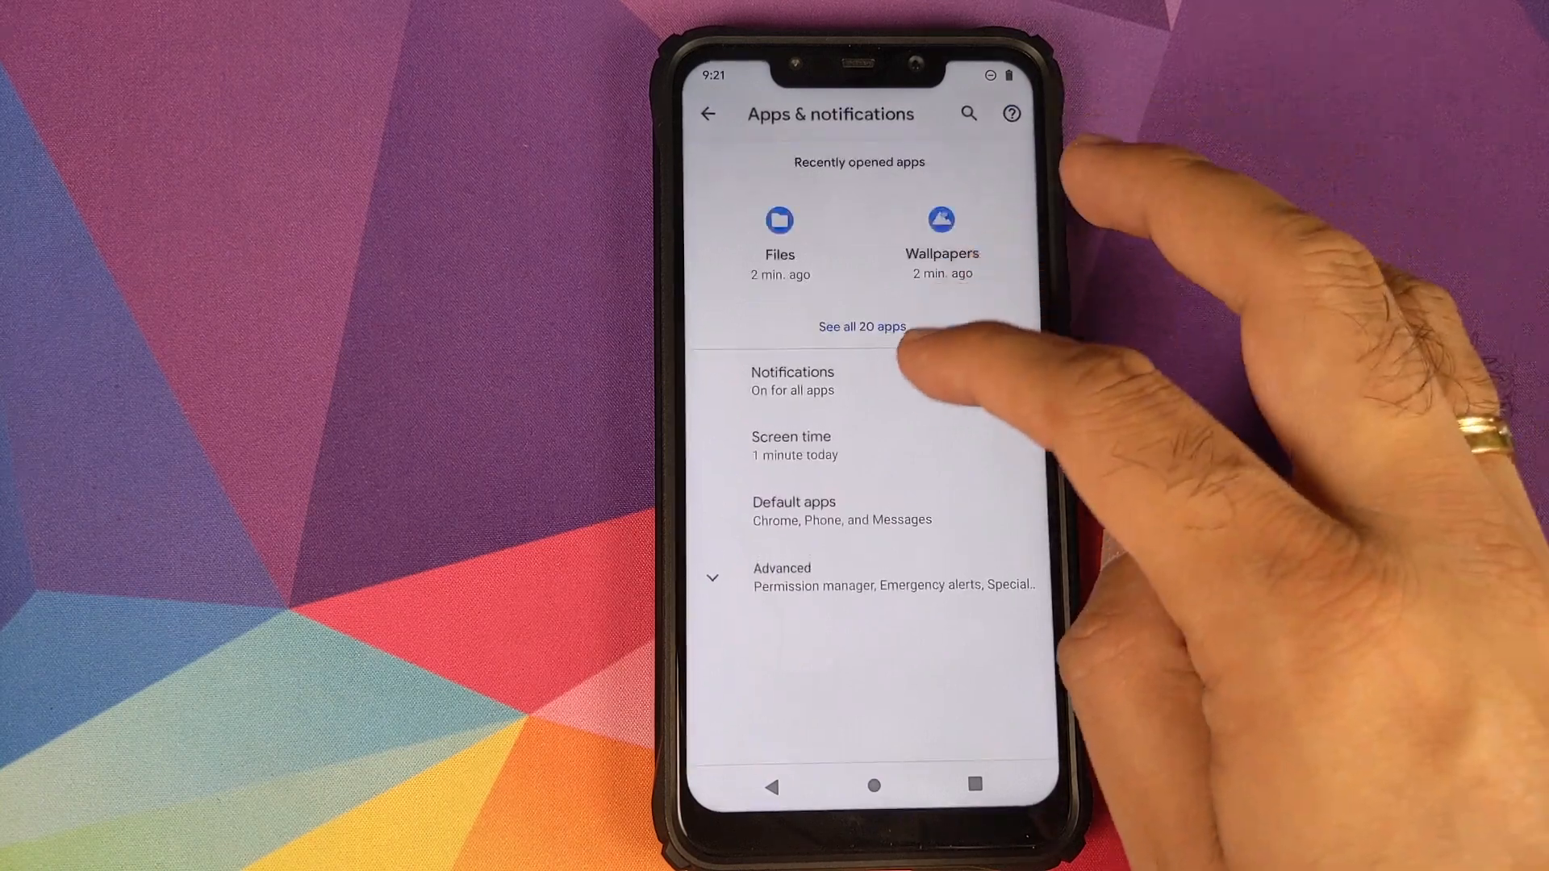
click(861, 325)
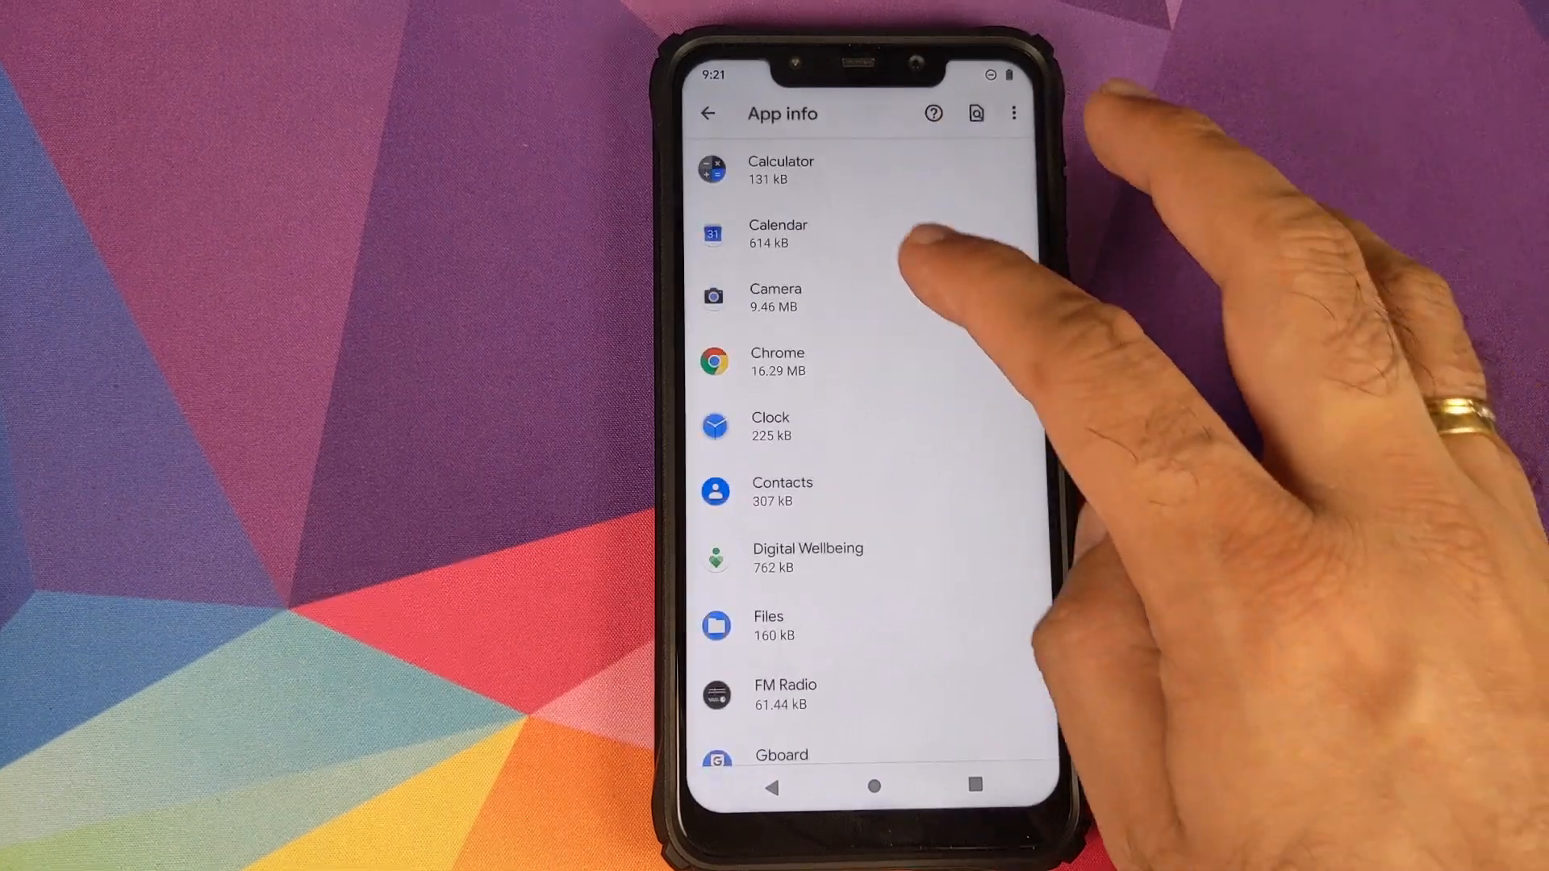
click(776, 297)
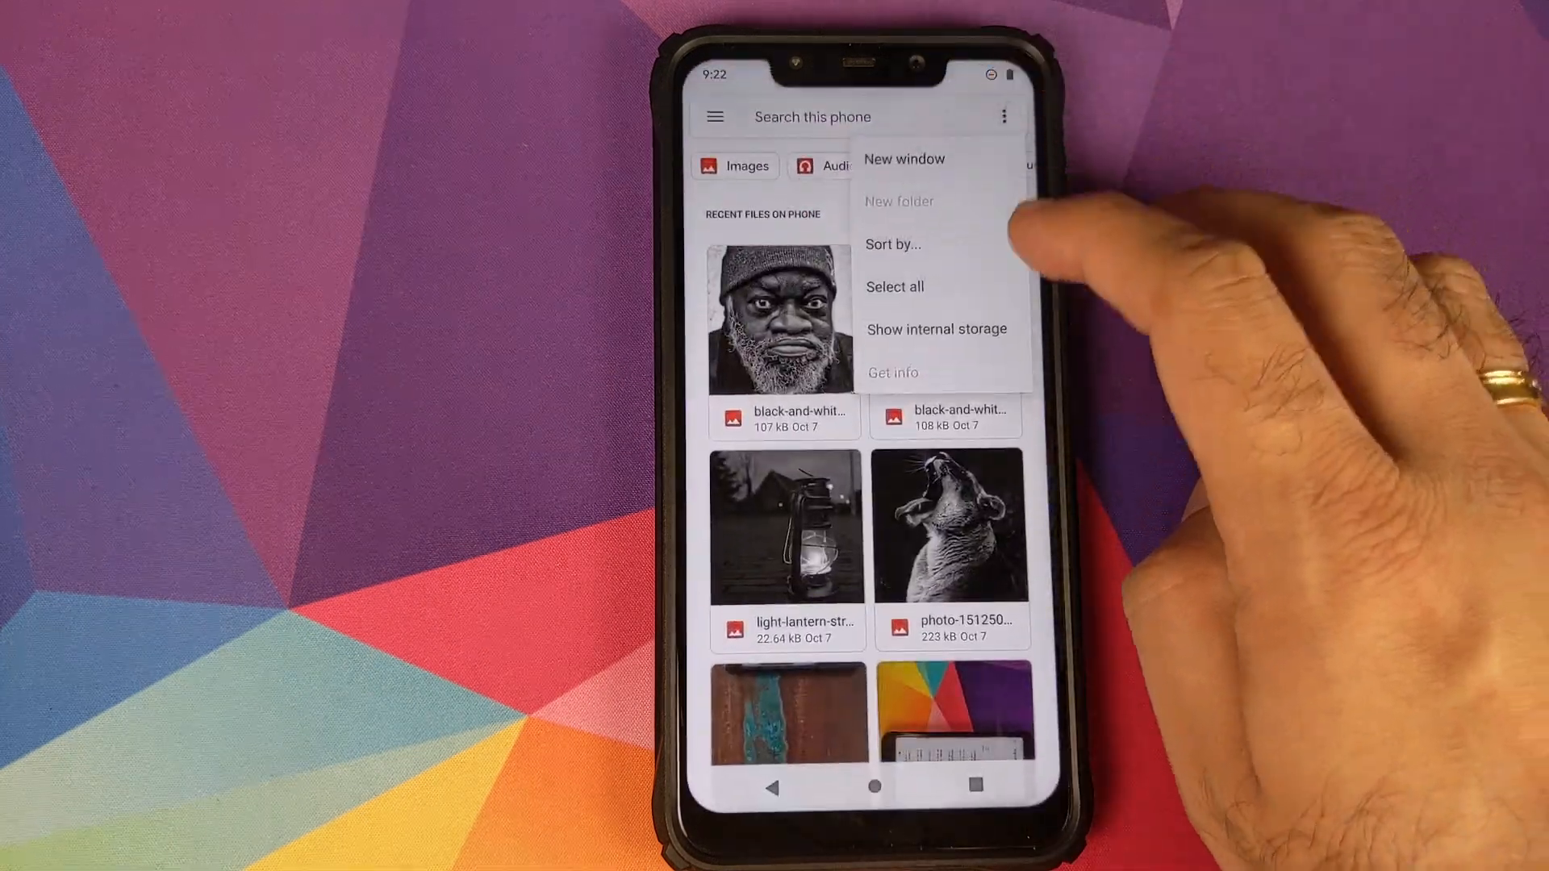
Show internal storage, try installing the GoogleCamera APK, and dismiss the 'App not installed' message
click(715, 116)
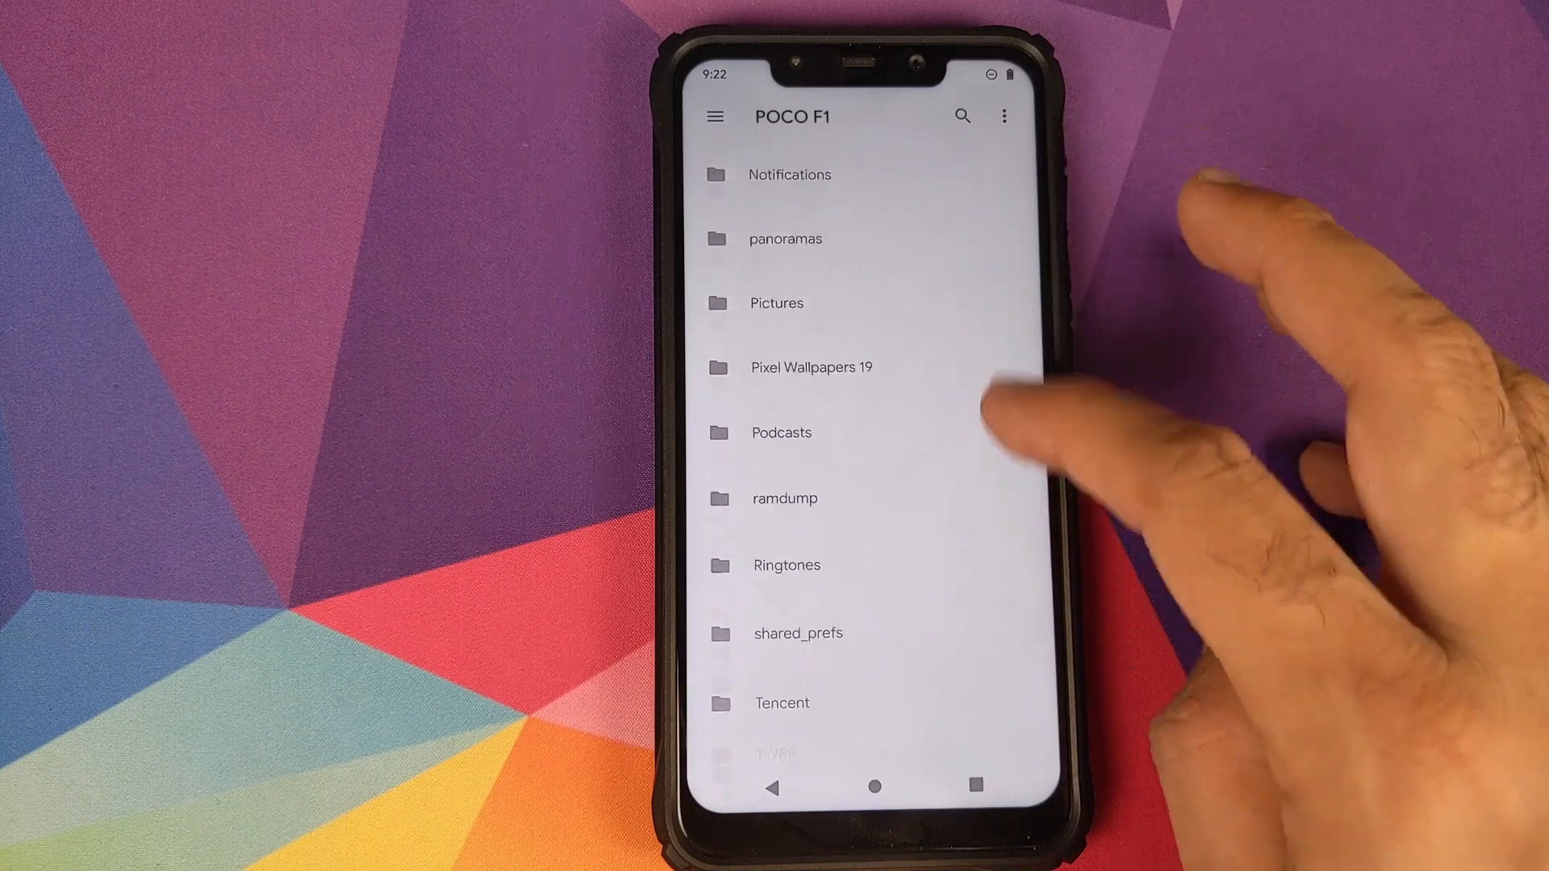
scroll(down, 3)
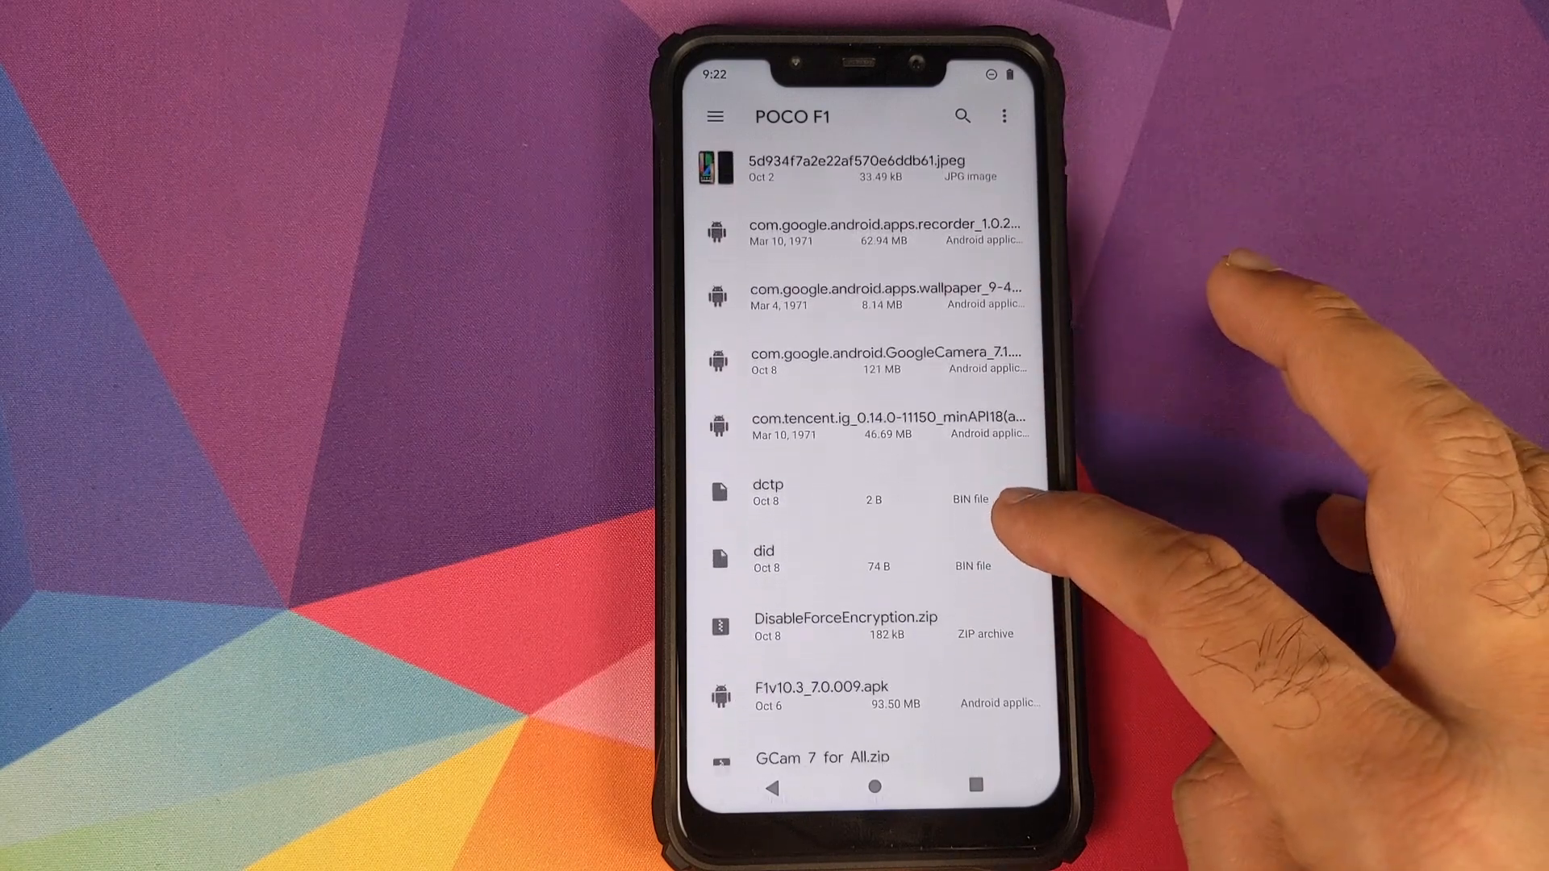
scroll(down, 3)
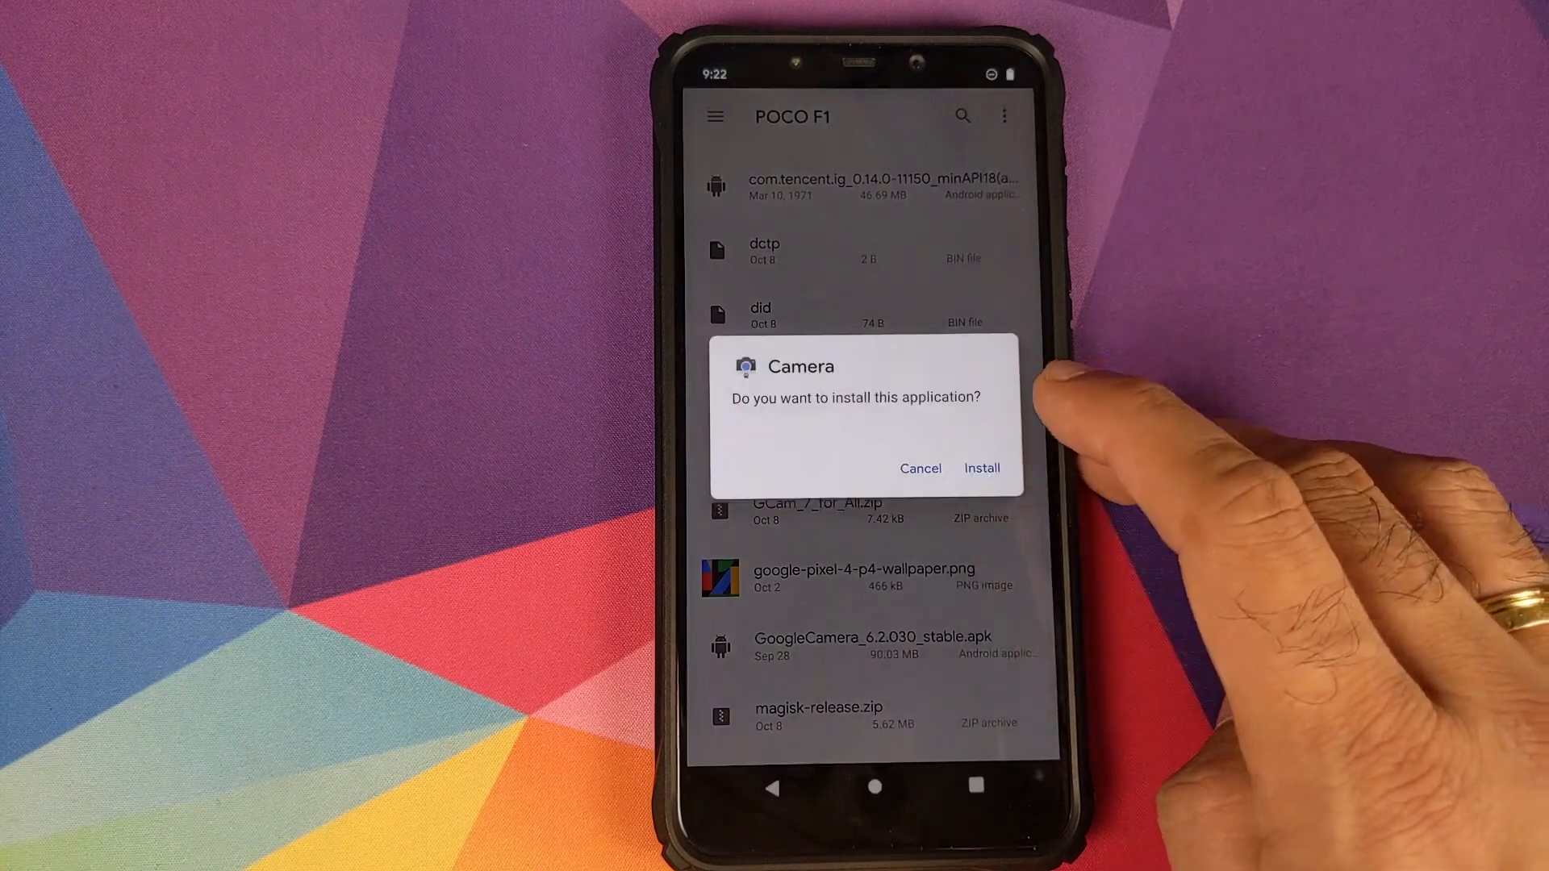
click(981, 468)
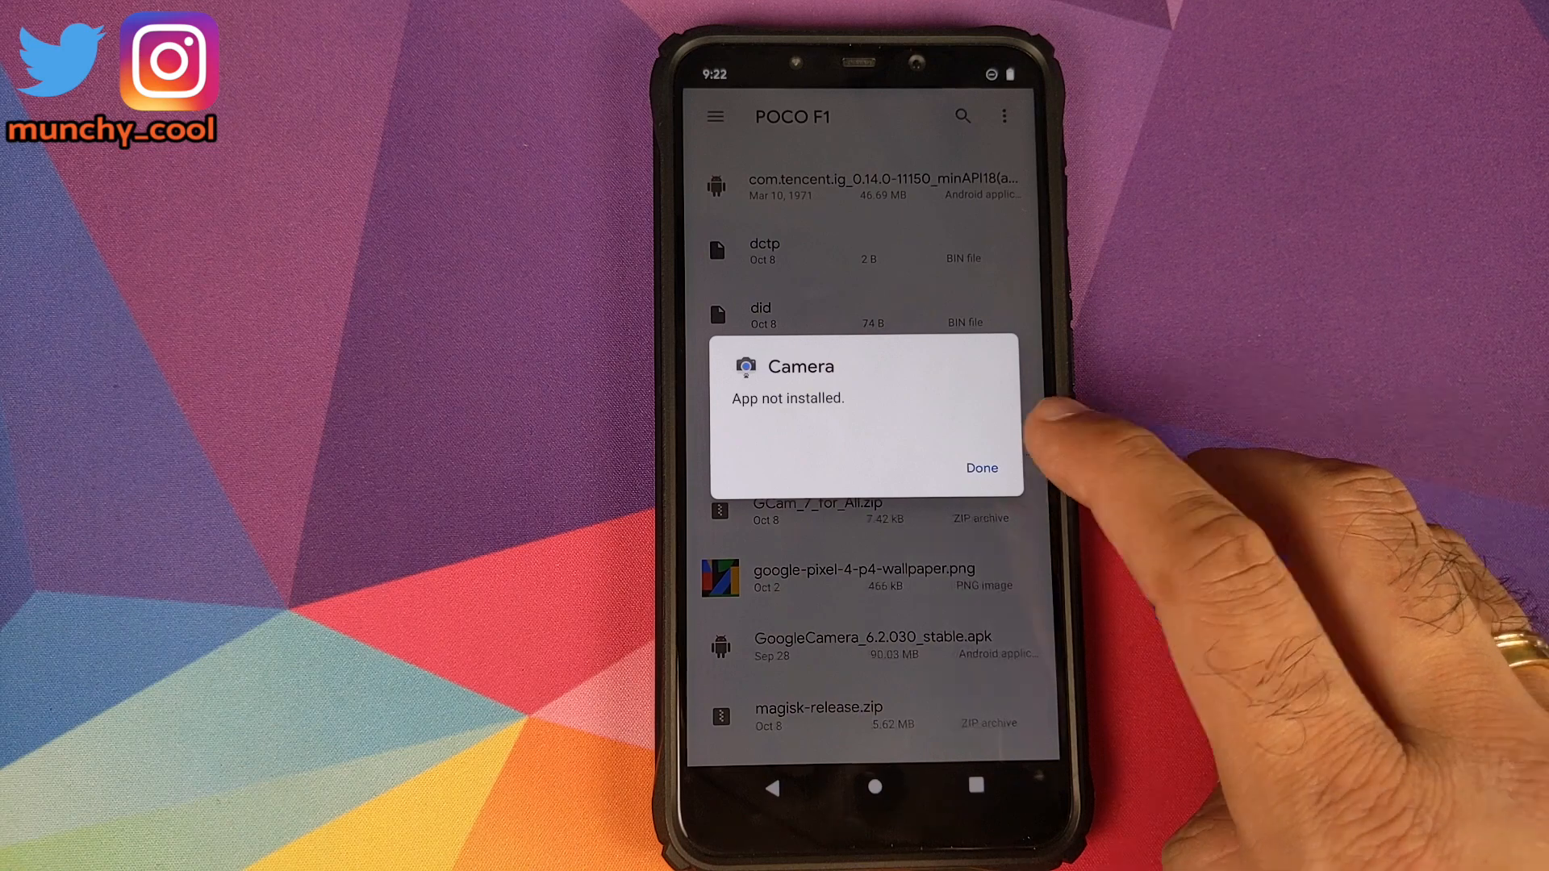
click(981, 468)
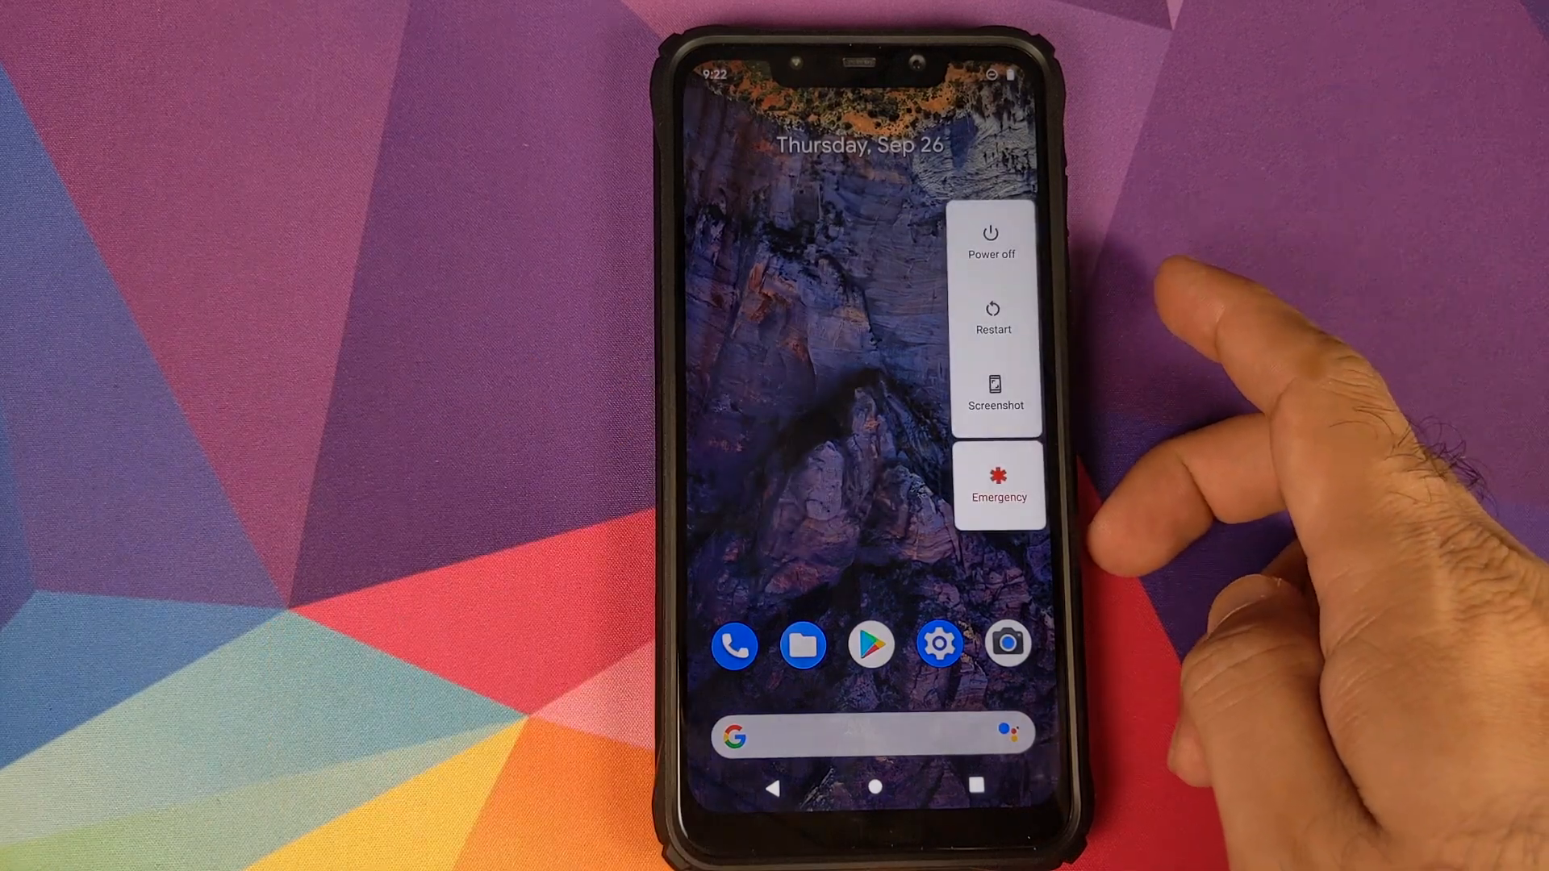
Reboot into TWRP and mount the System partition from the Mount menu, then return to the main menu
click(992, 237)
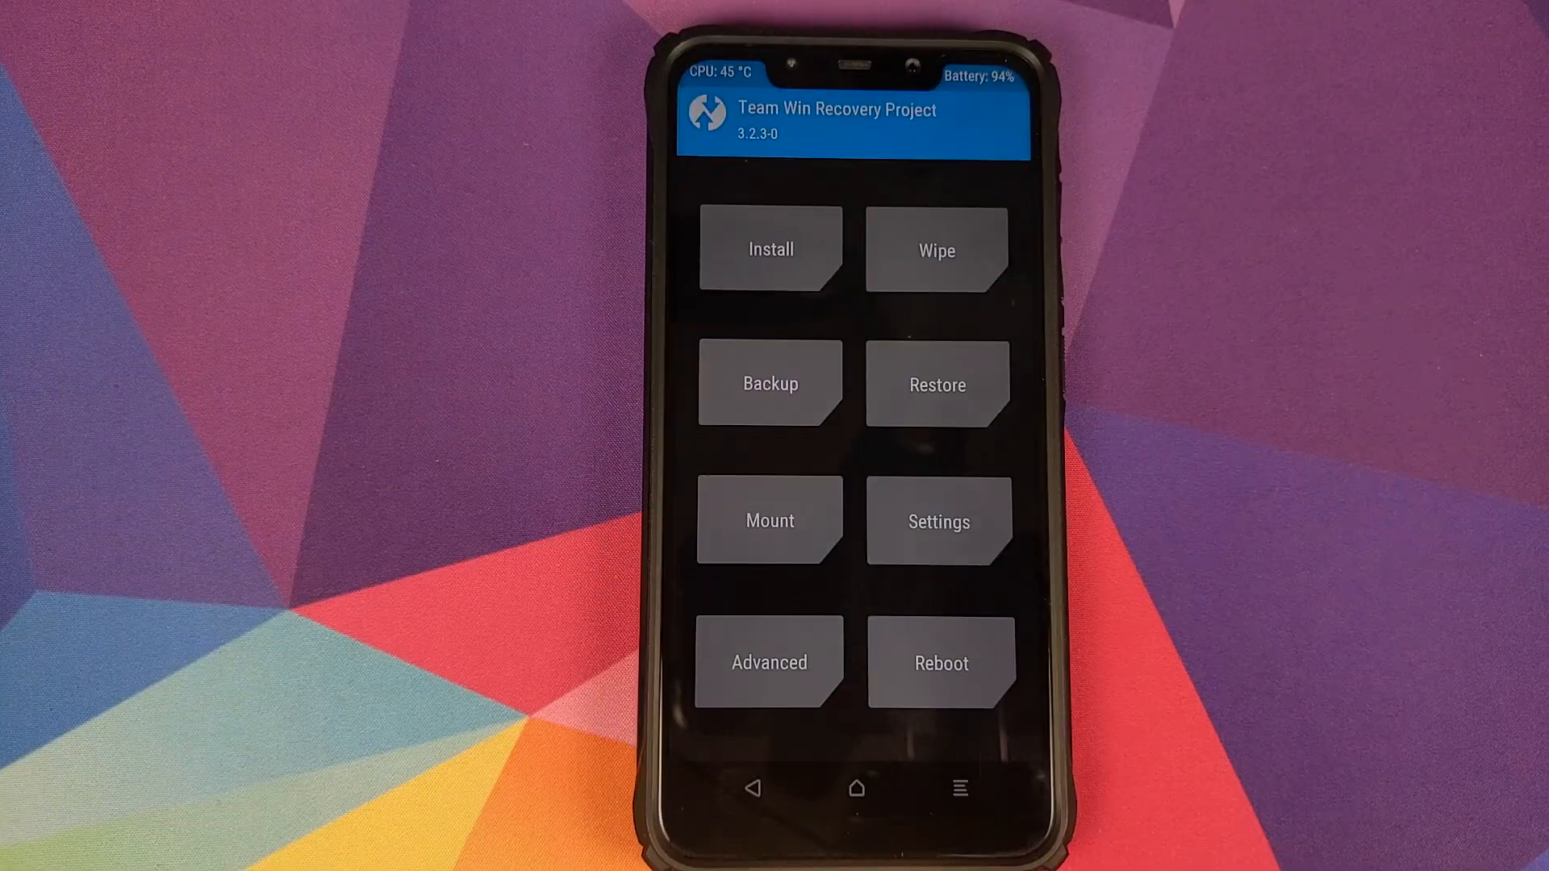
click(768, 517)
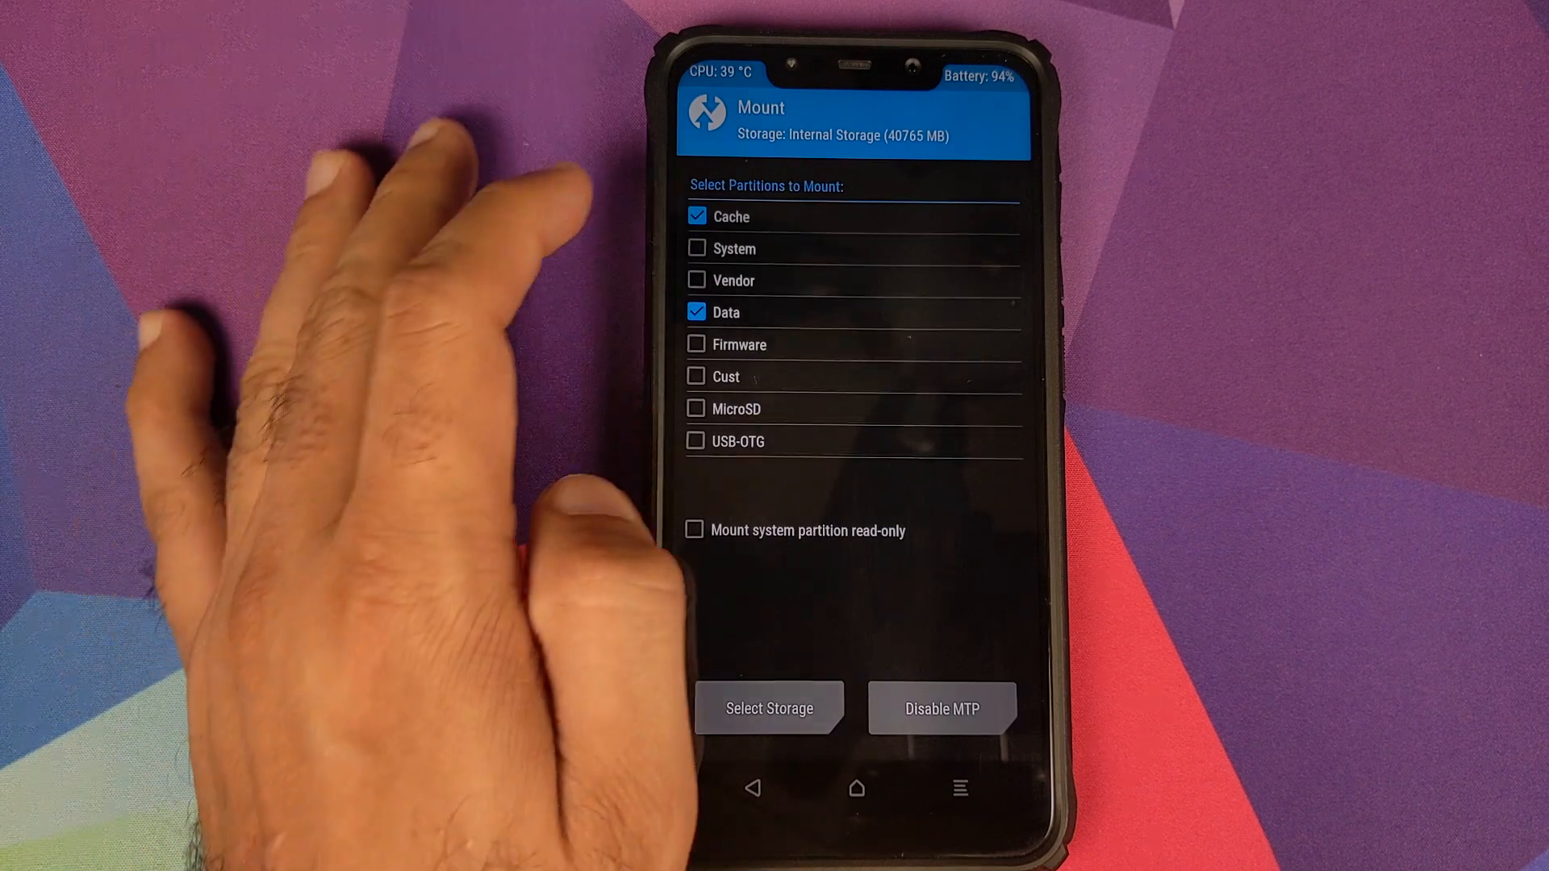
click(697, 248)
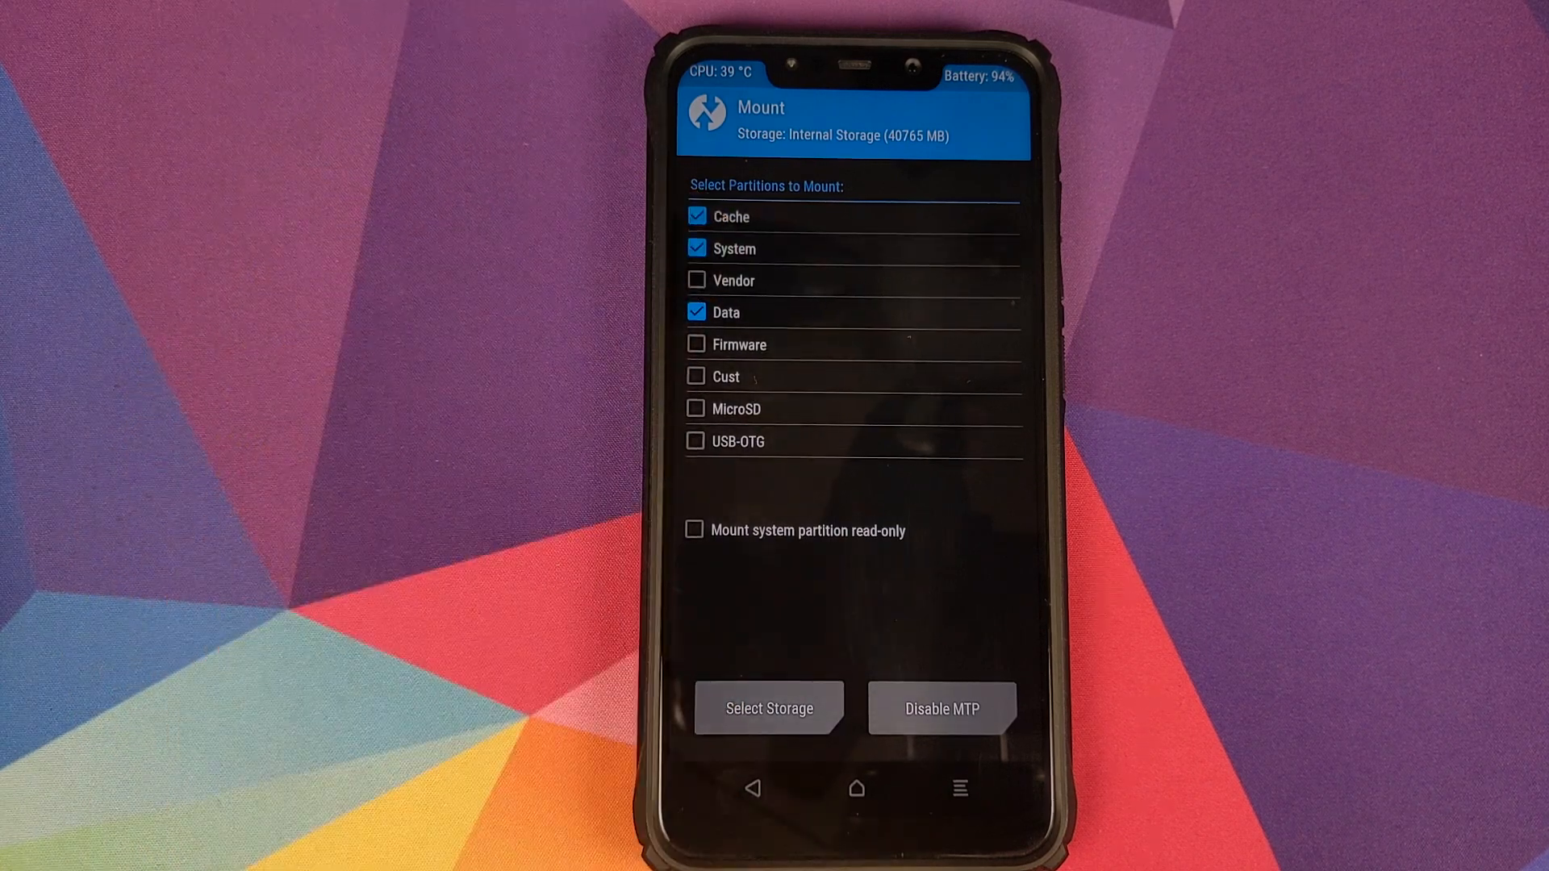
click(755, 789)
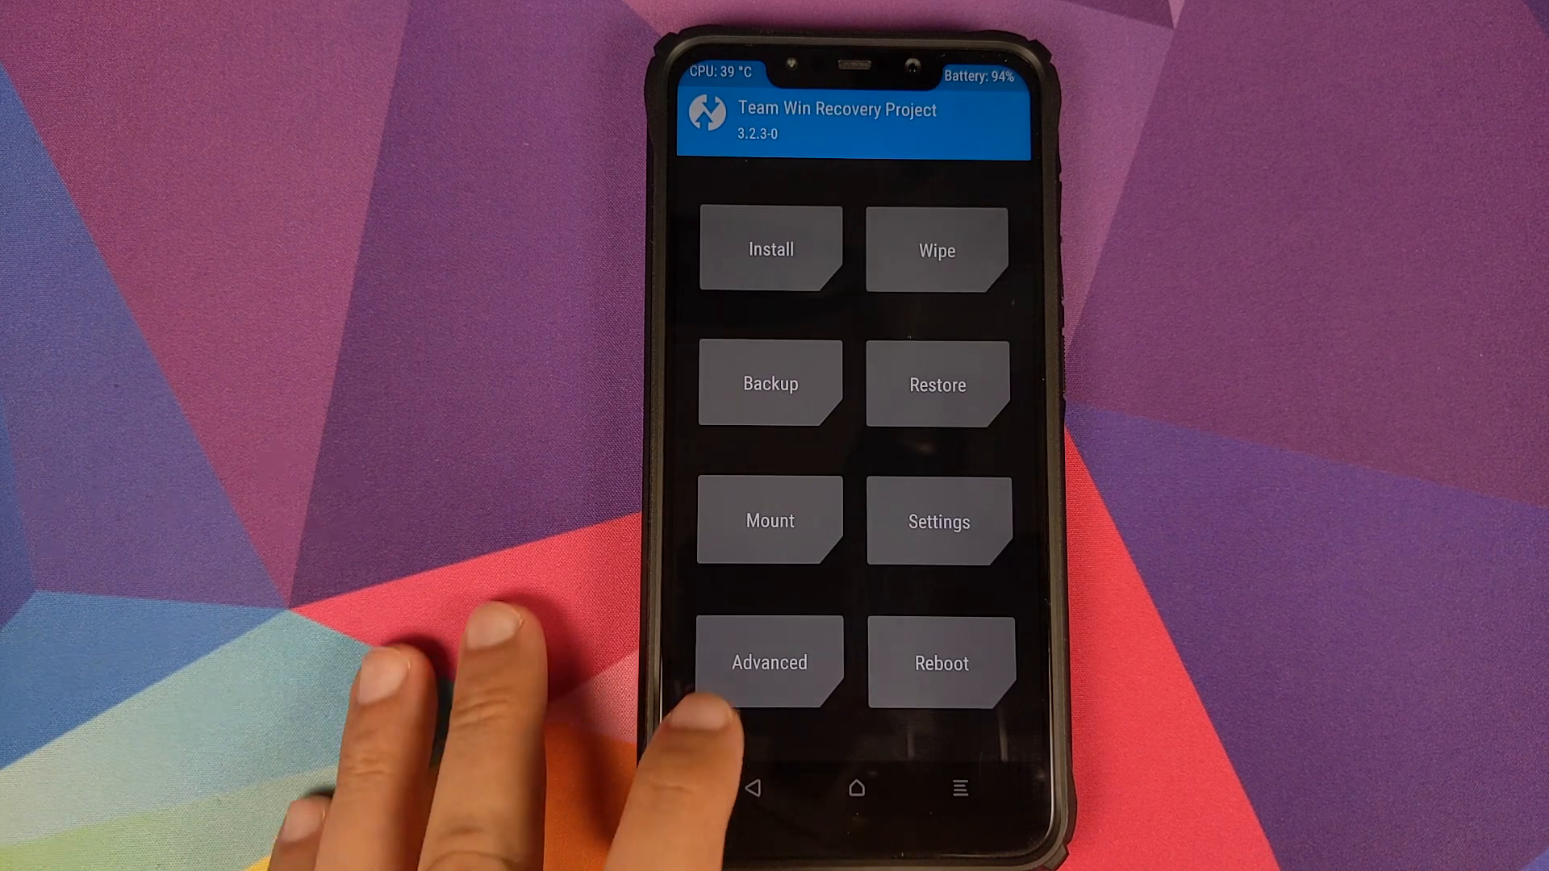
Enter the TWRP file manager from Advanced and browse into the system folder
click(767, 661)
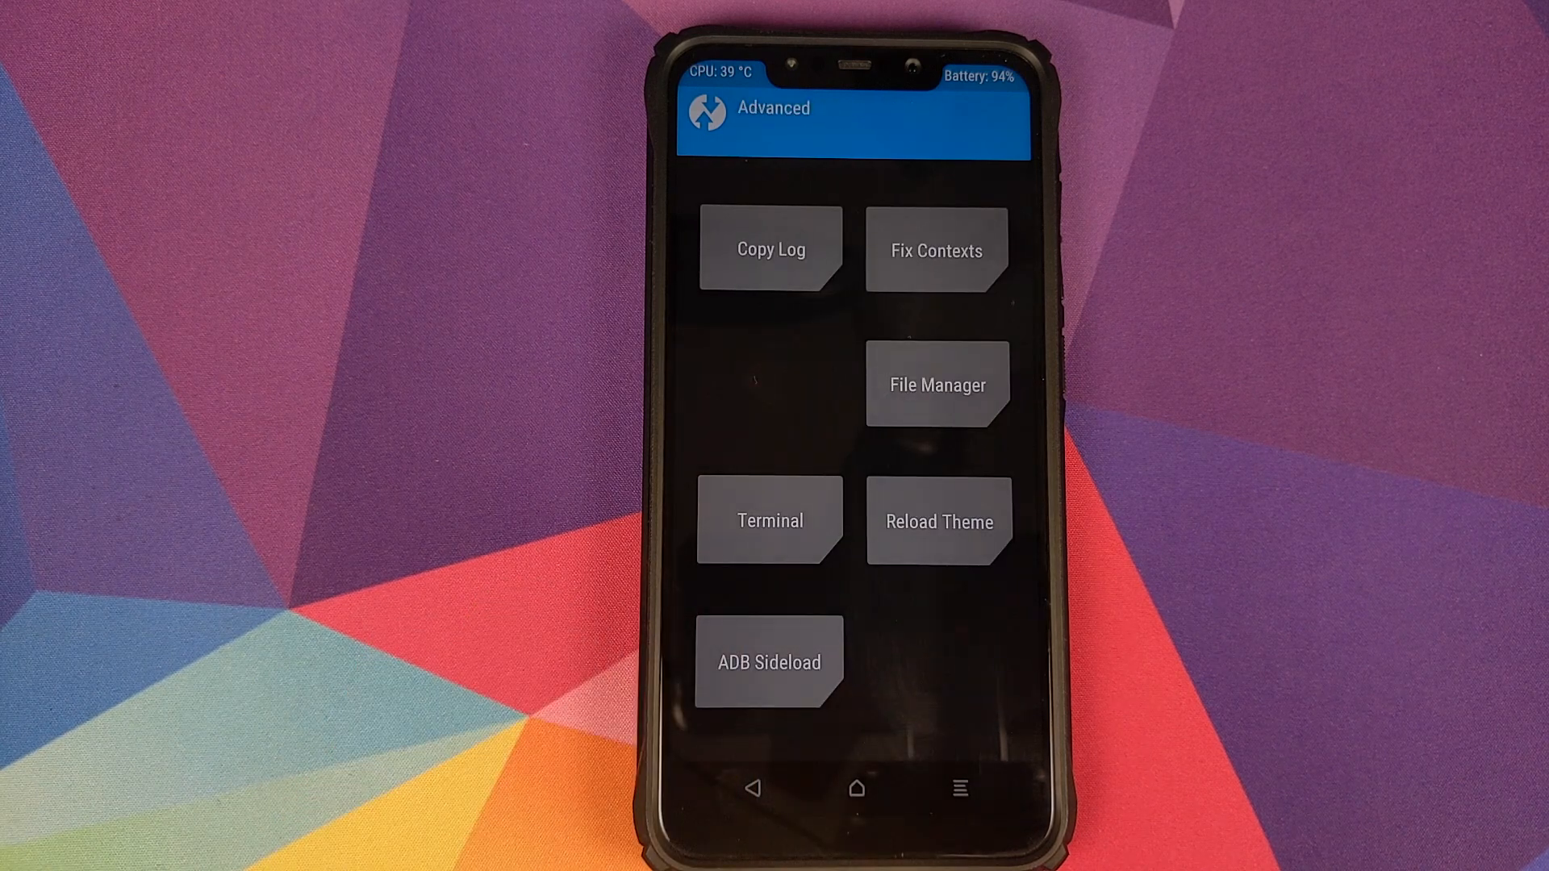
click(936, 384)
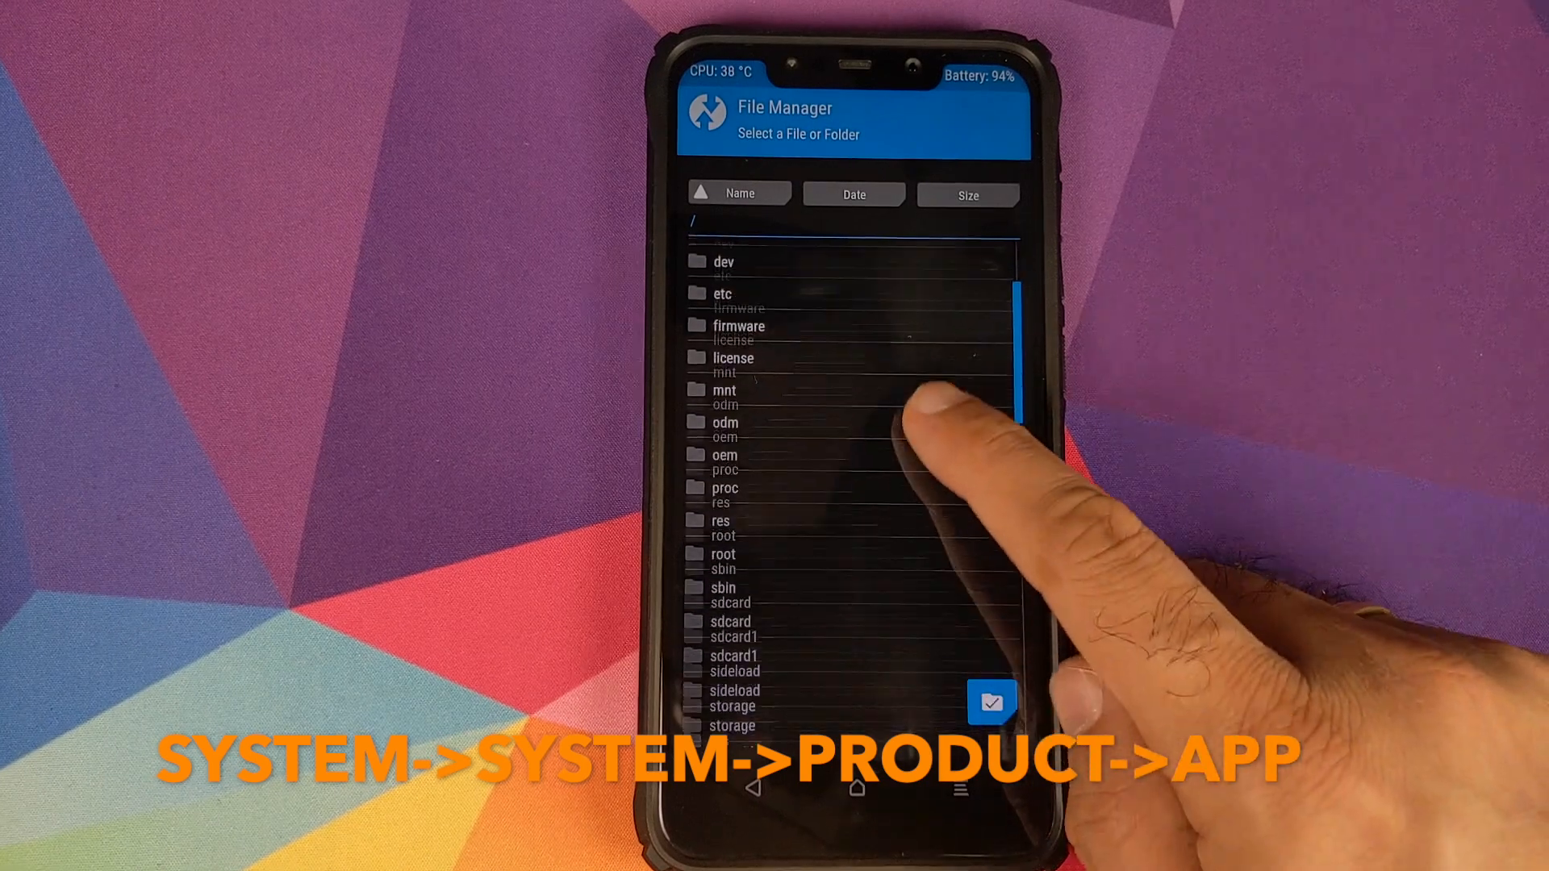
scroll(down, 3)
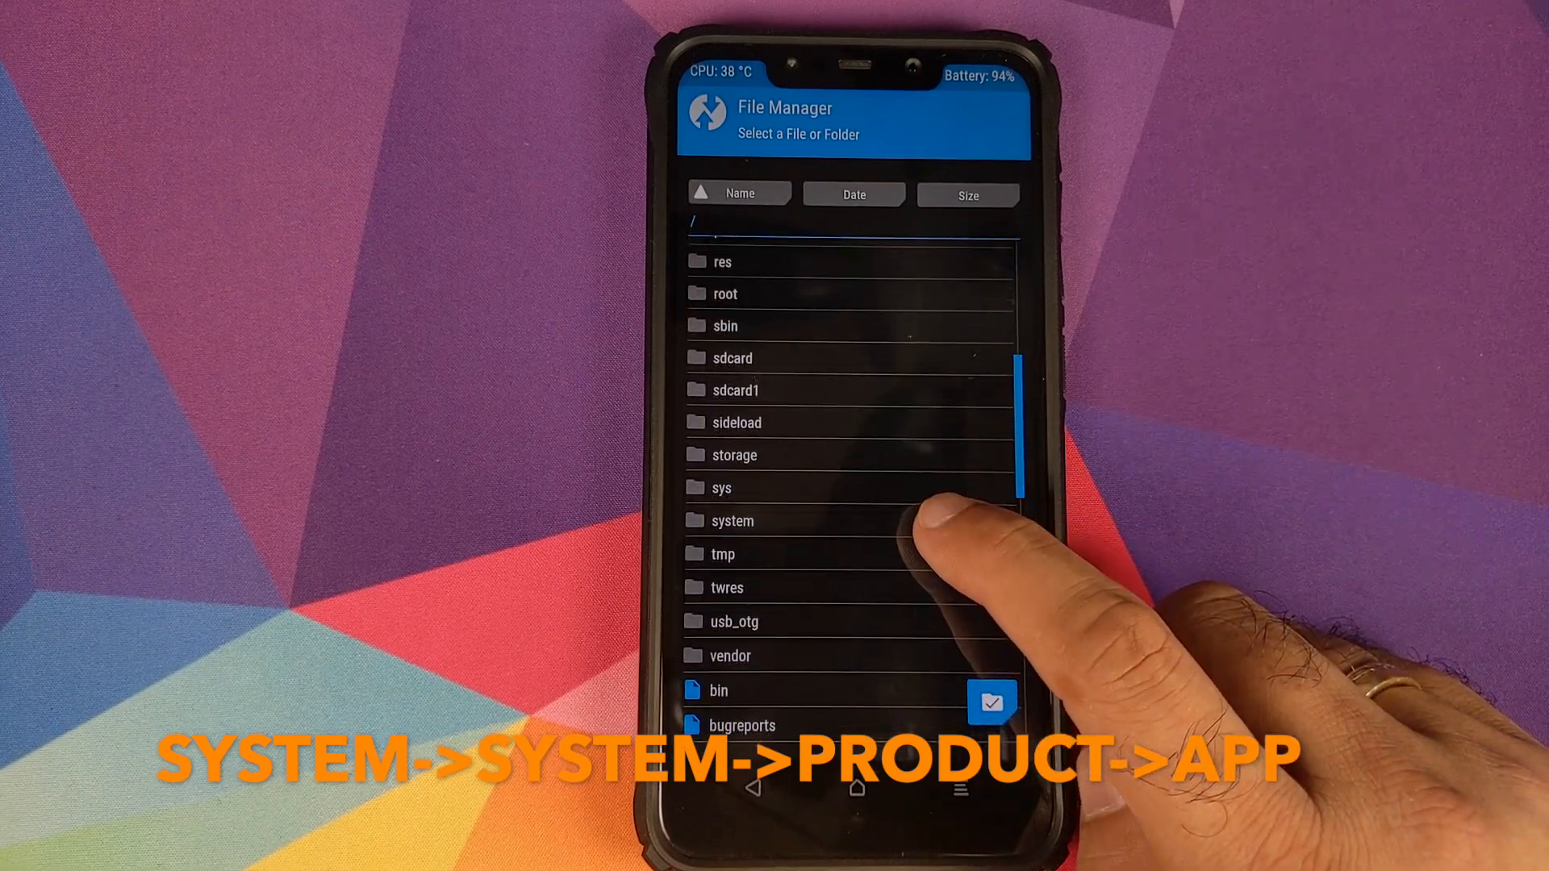
click(732, 521)
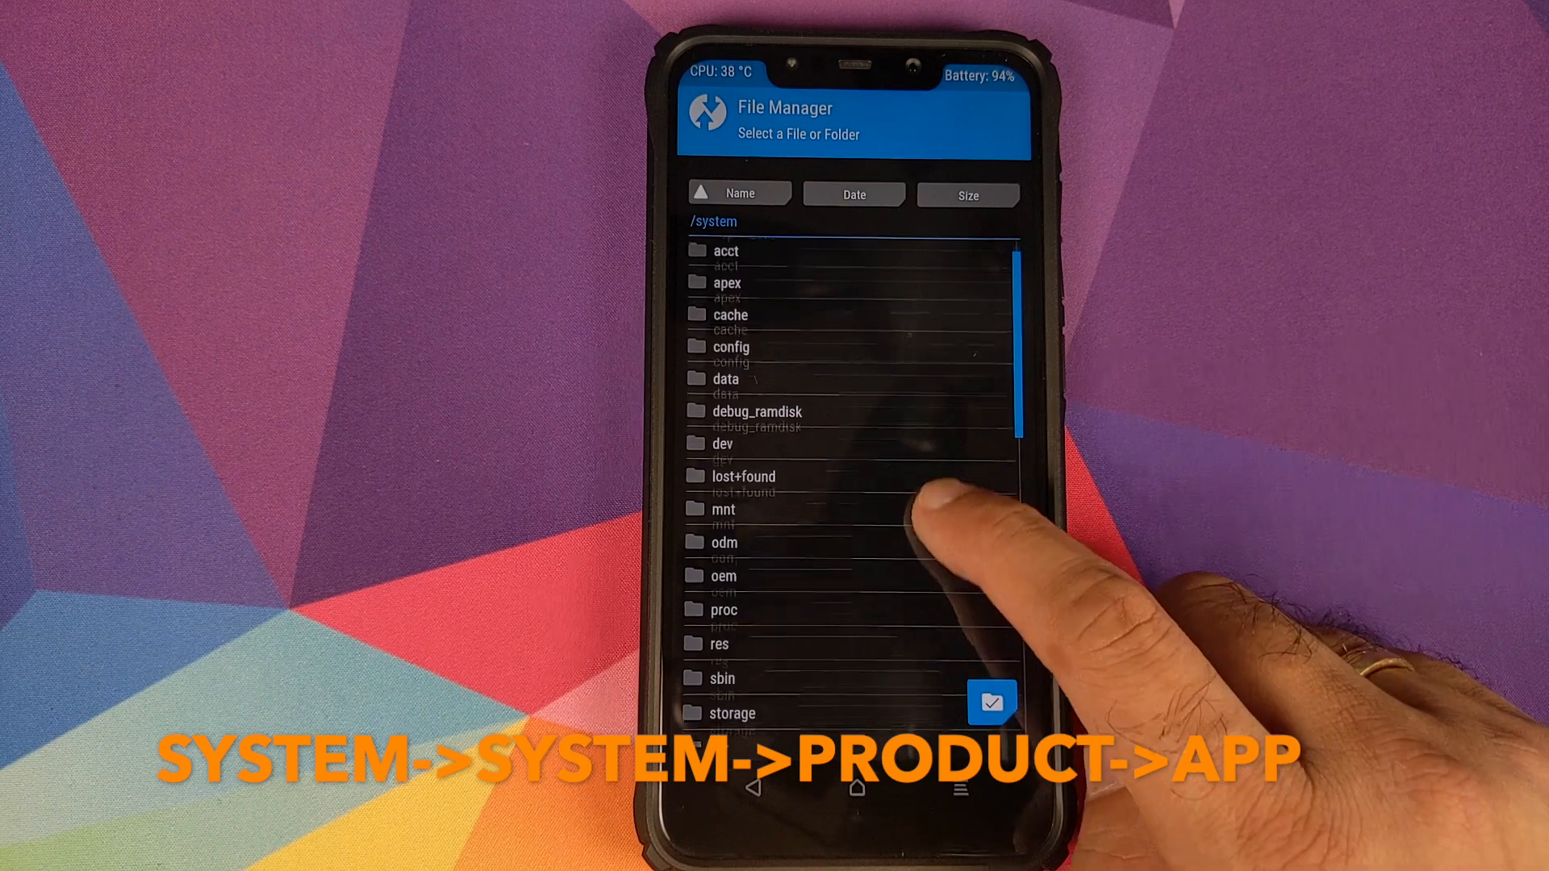
scroll(down, 3)
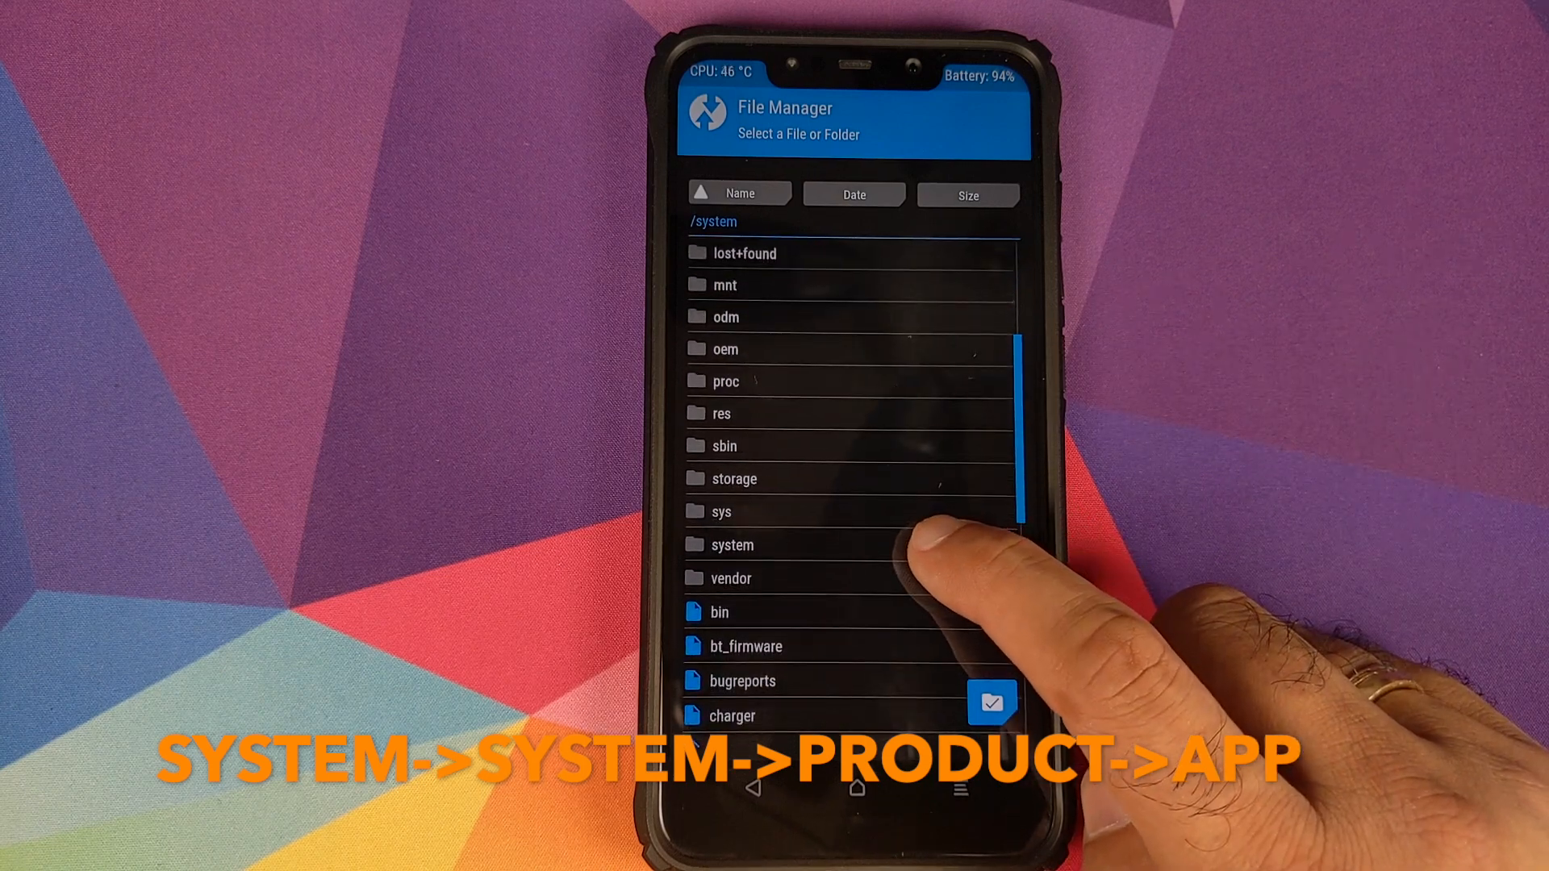
click(736, 544)
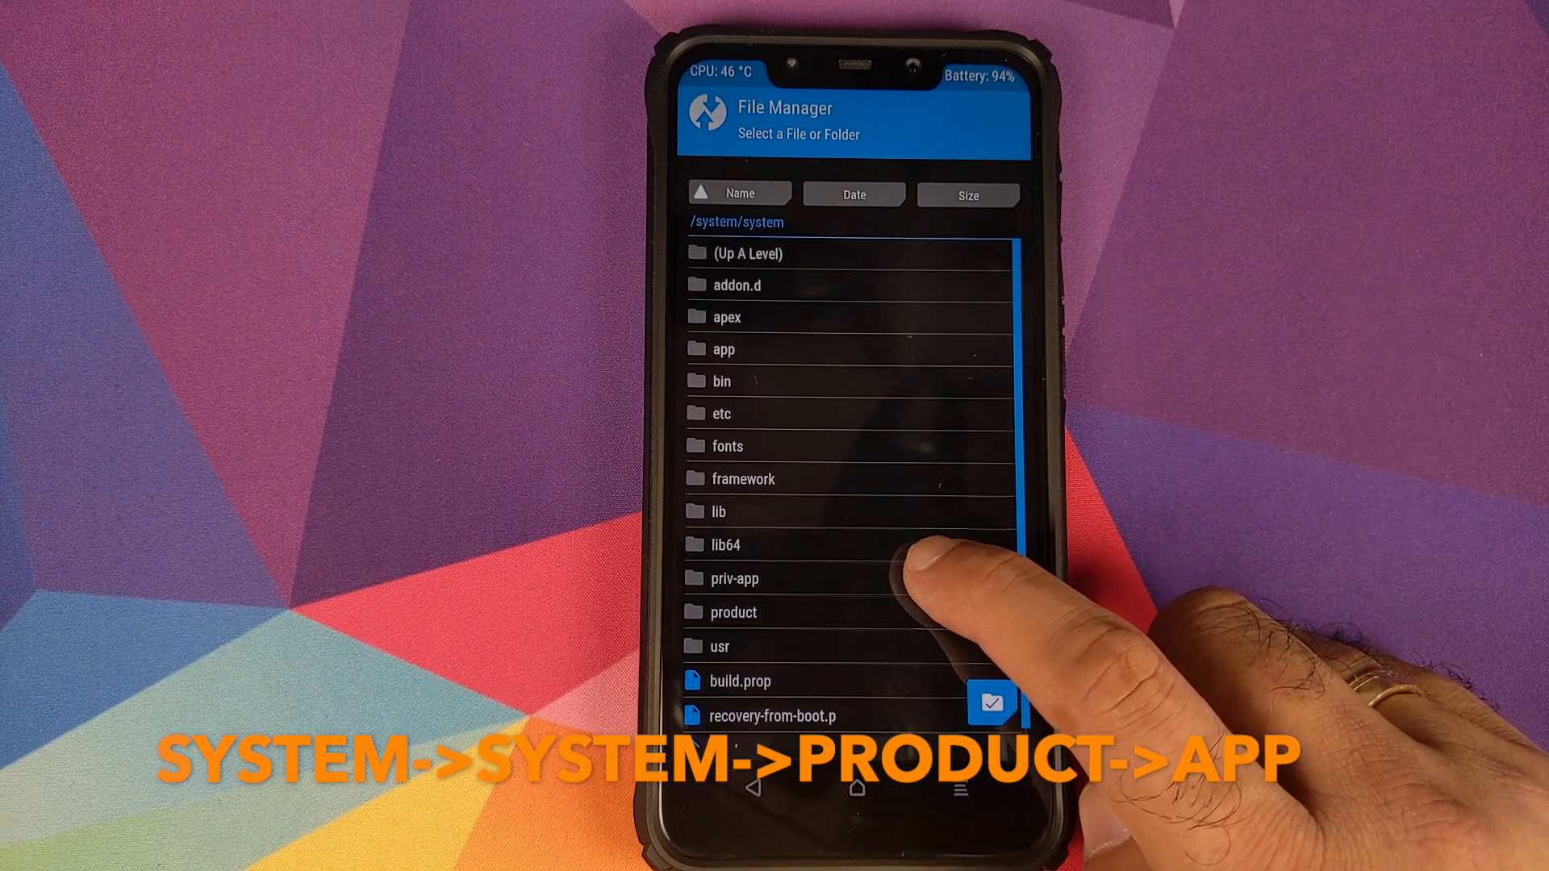
Browse into product/app and the GoogleCameraMod folder
click(732, 611)
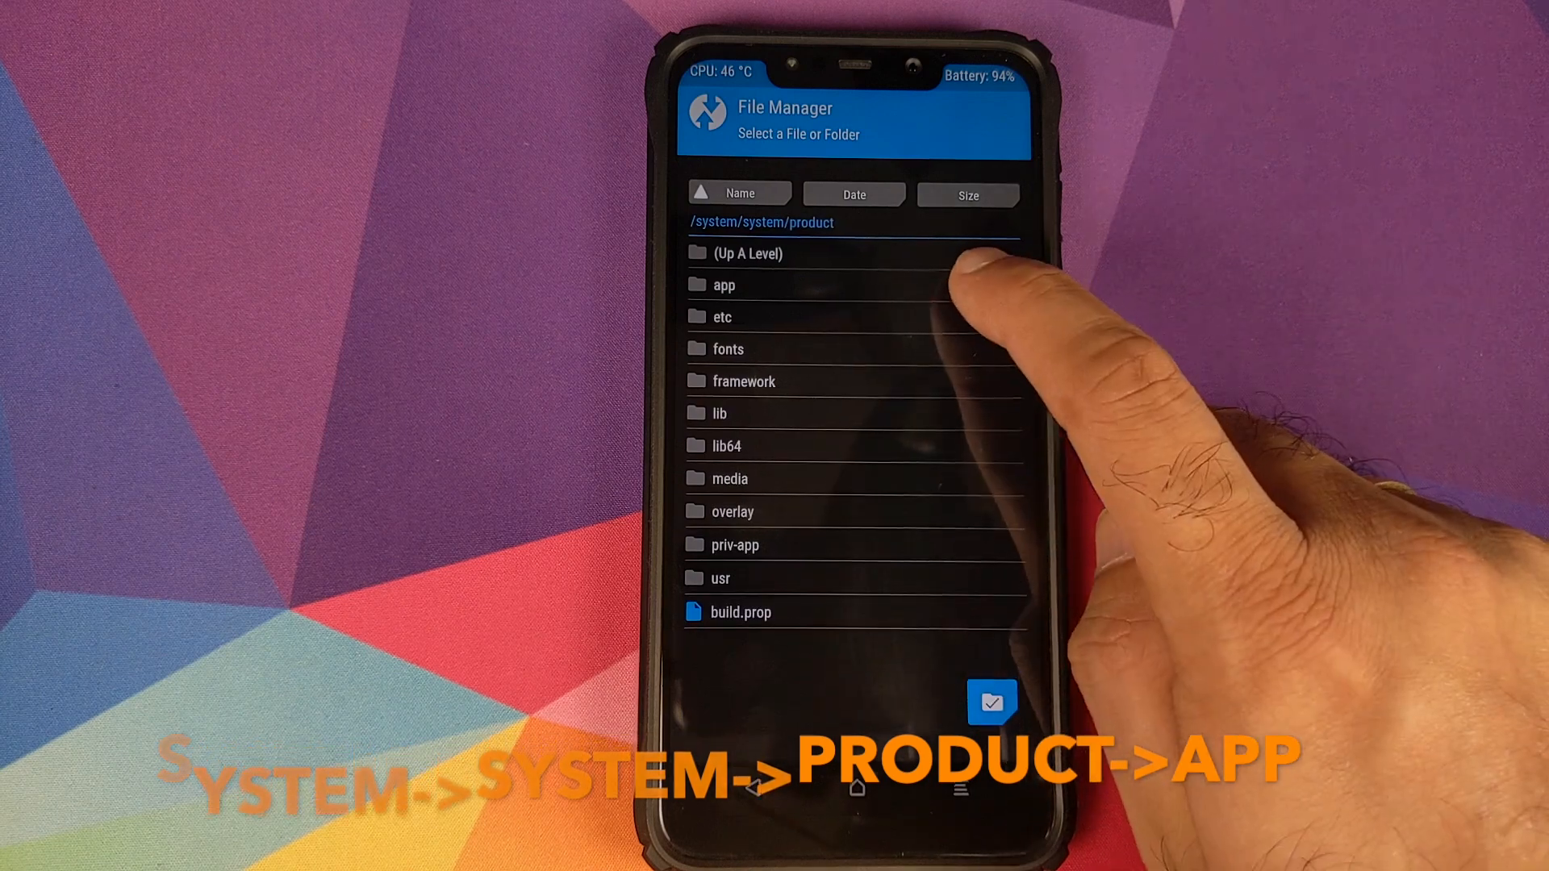
click(724, 284)
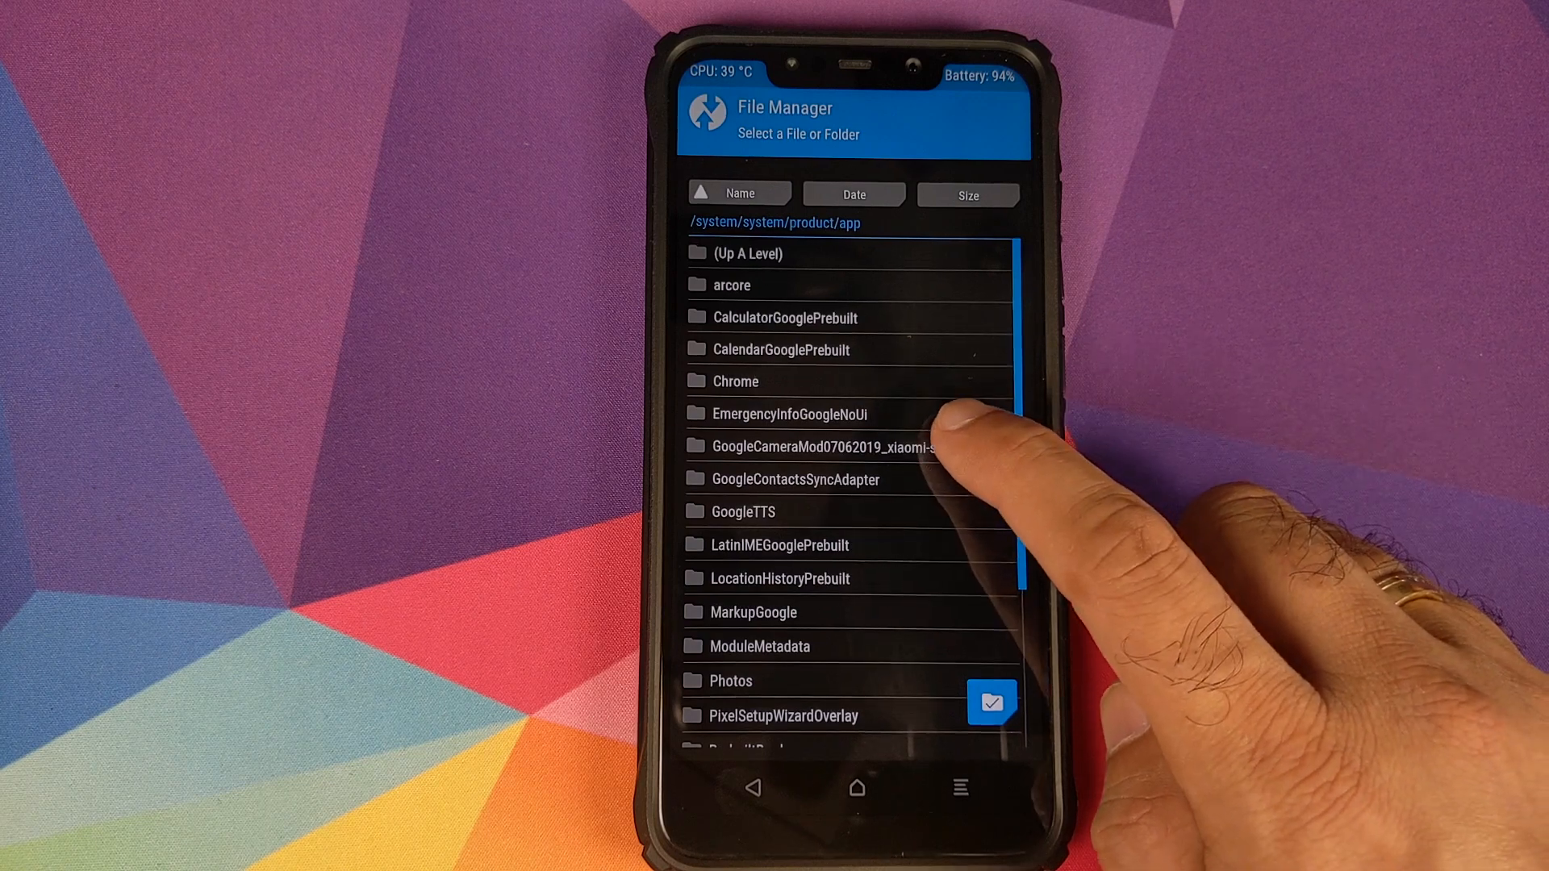
click(832, 446)
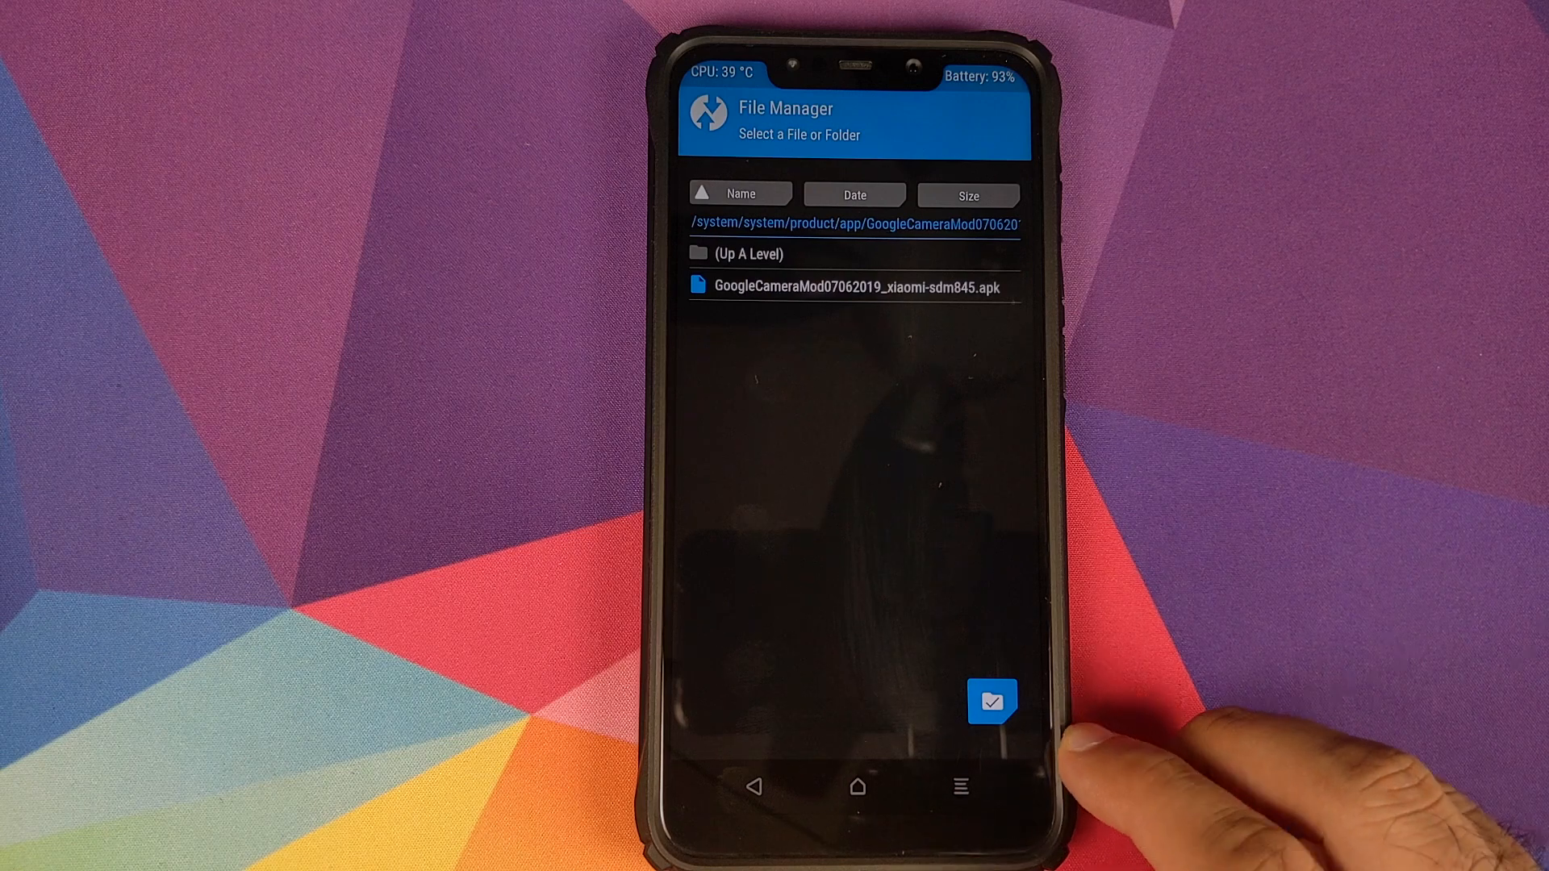
Delete the GoogleCameraMod folder and reboot the phone into Android
click(992, 702)
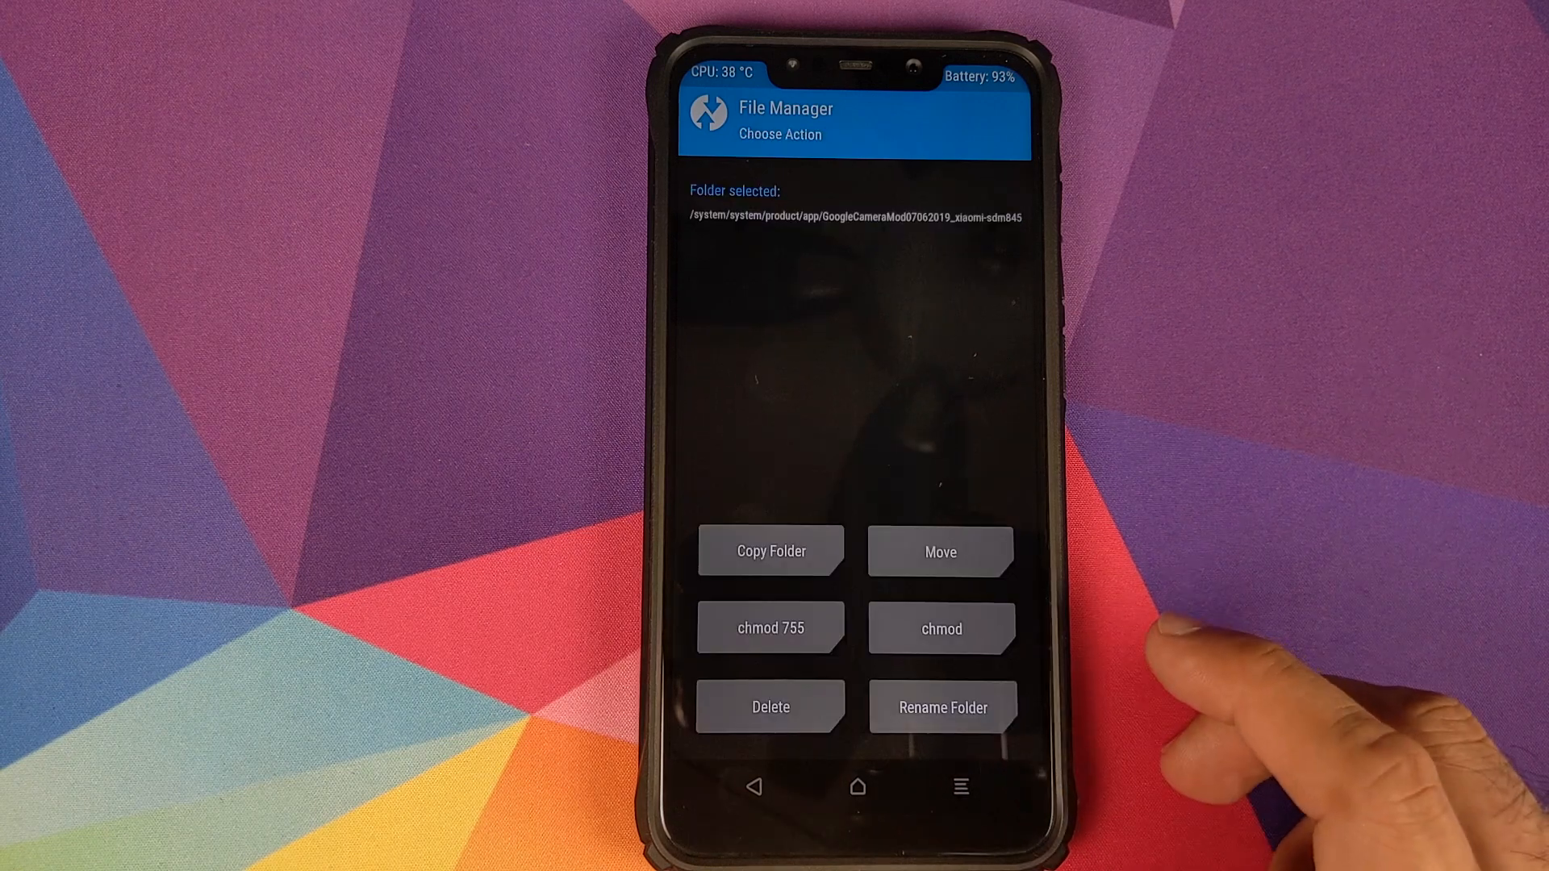
click(770, 707)
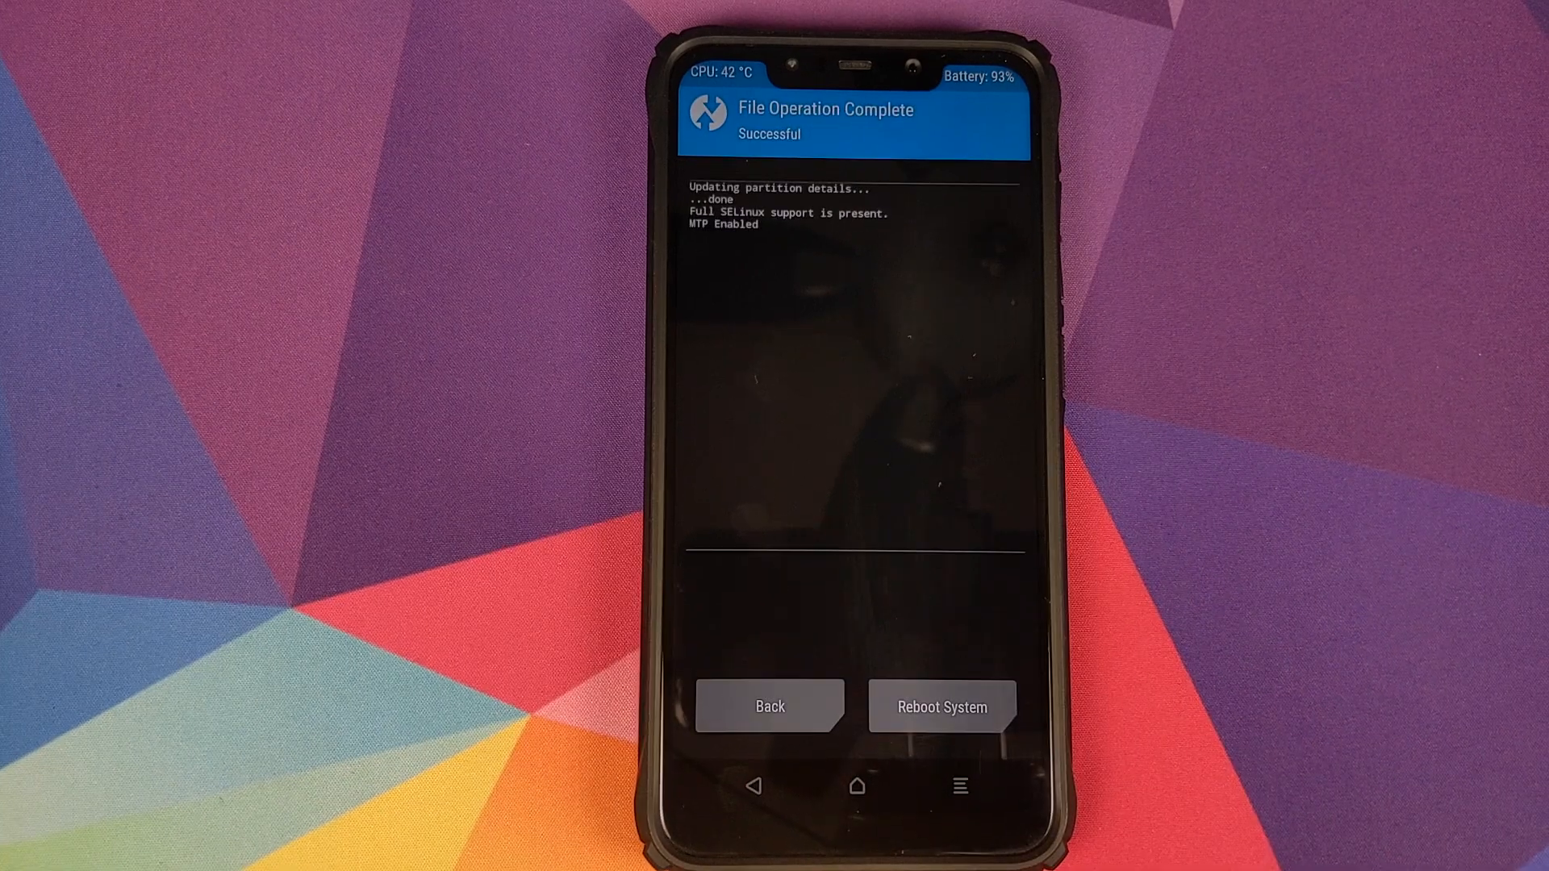
click(940, 706)
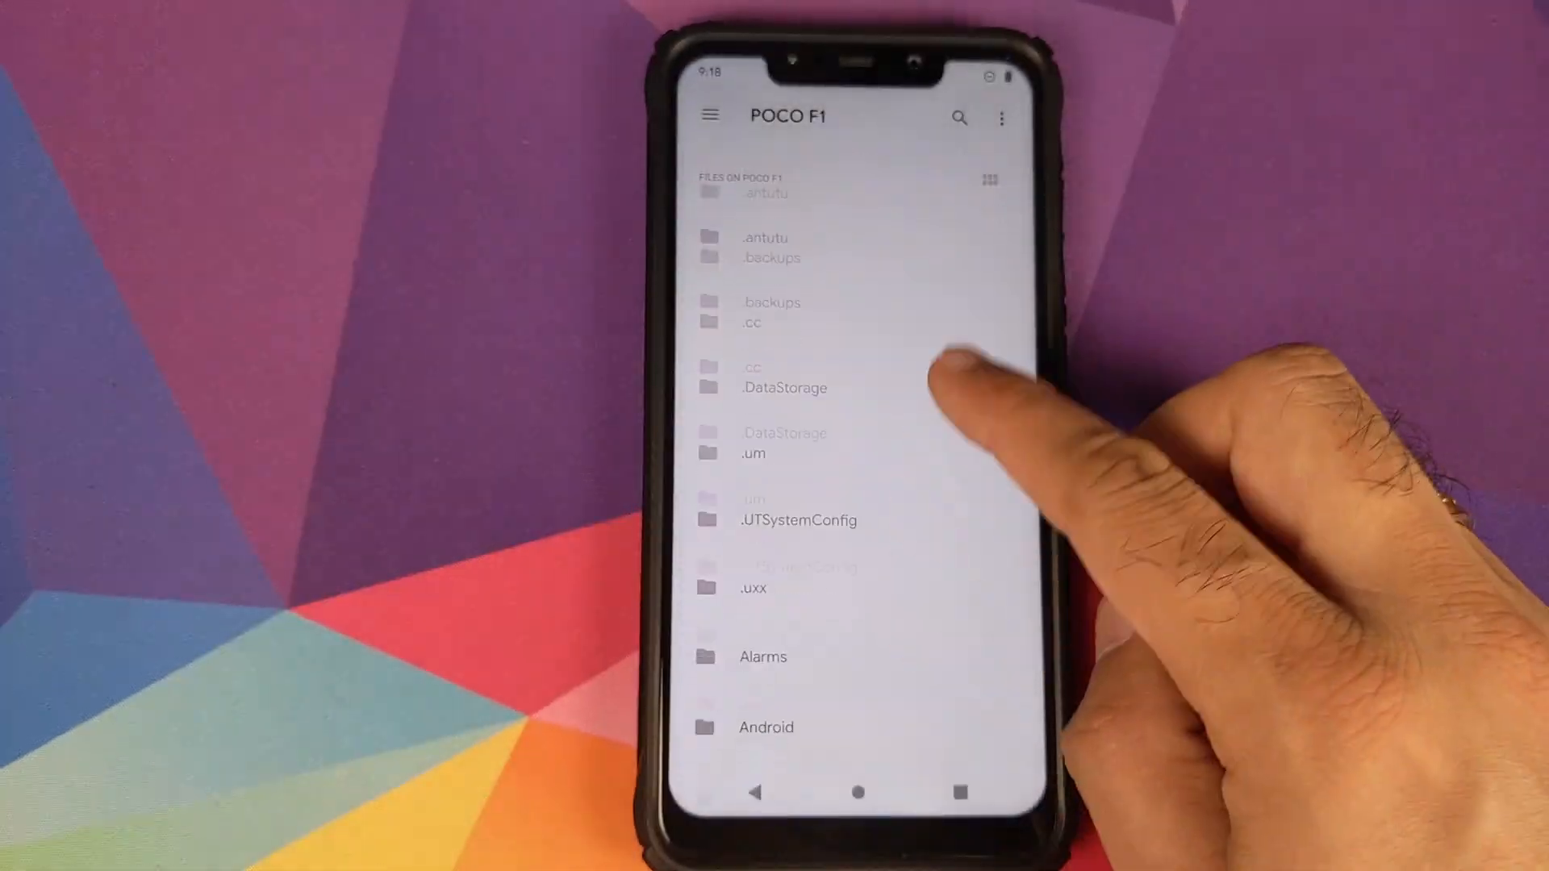
Install the GCam 7.0 APK from internal storage and dismiss the success confirmation
scroll(down, 3)
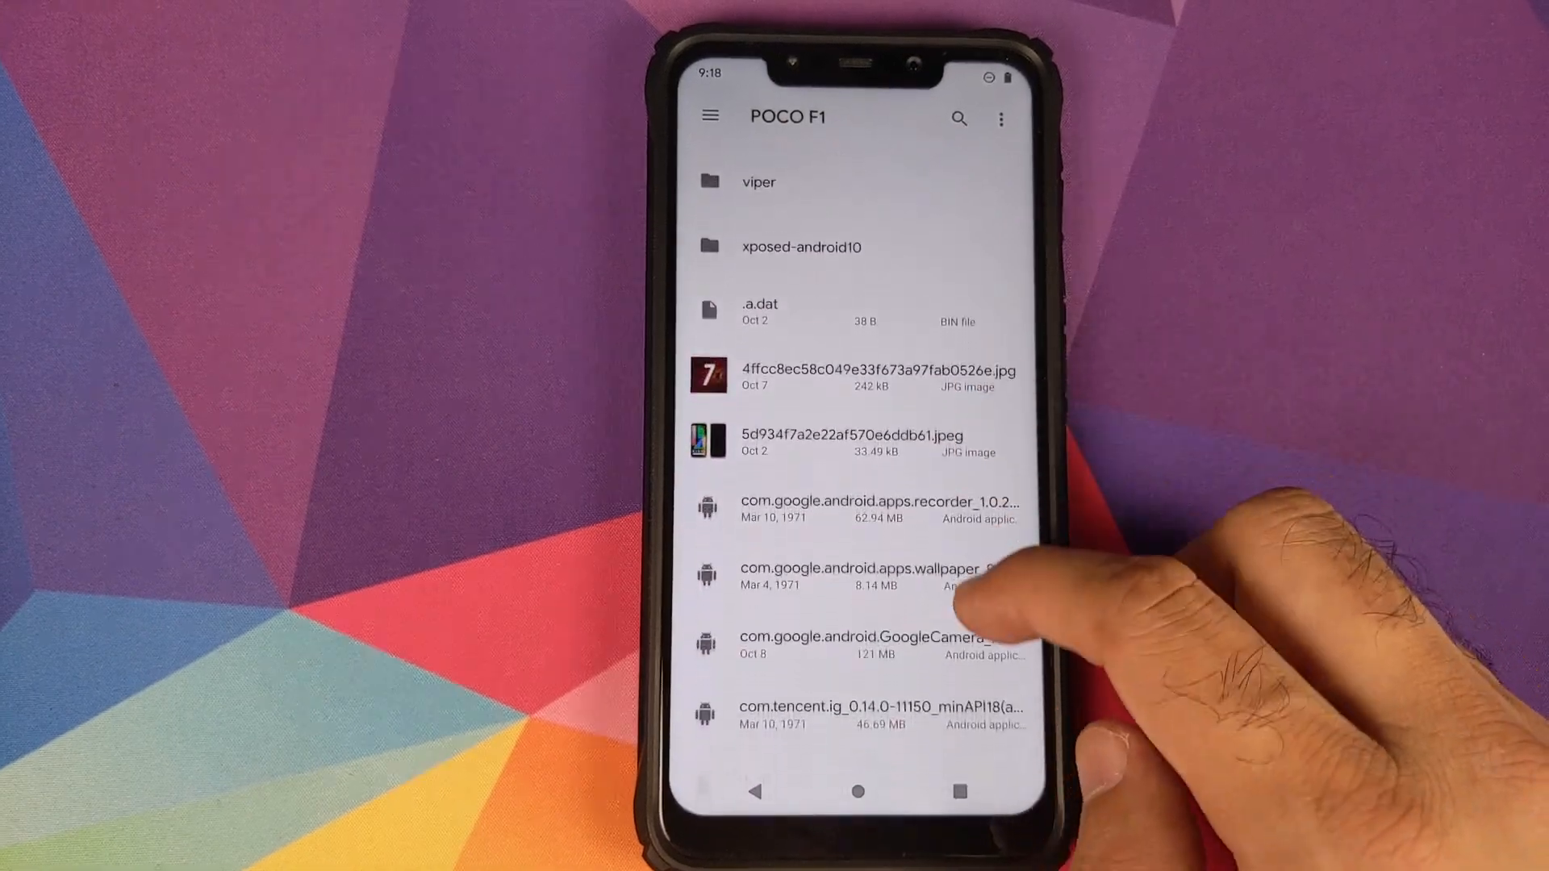
scroll(down, 3)
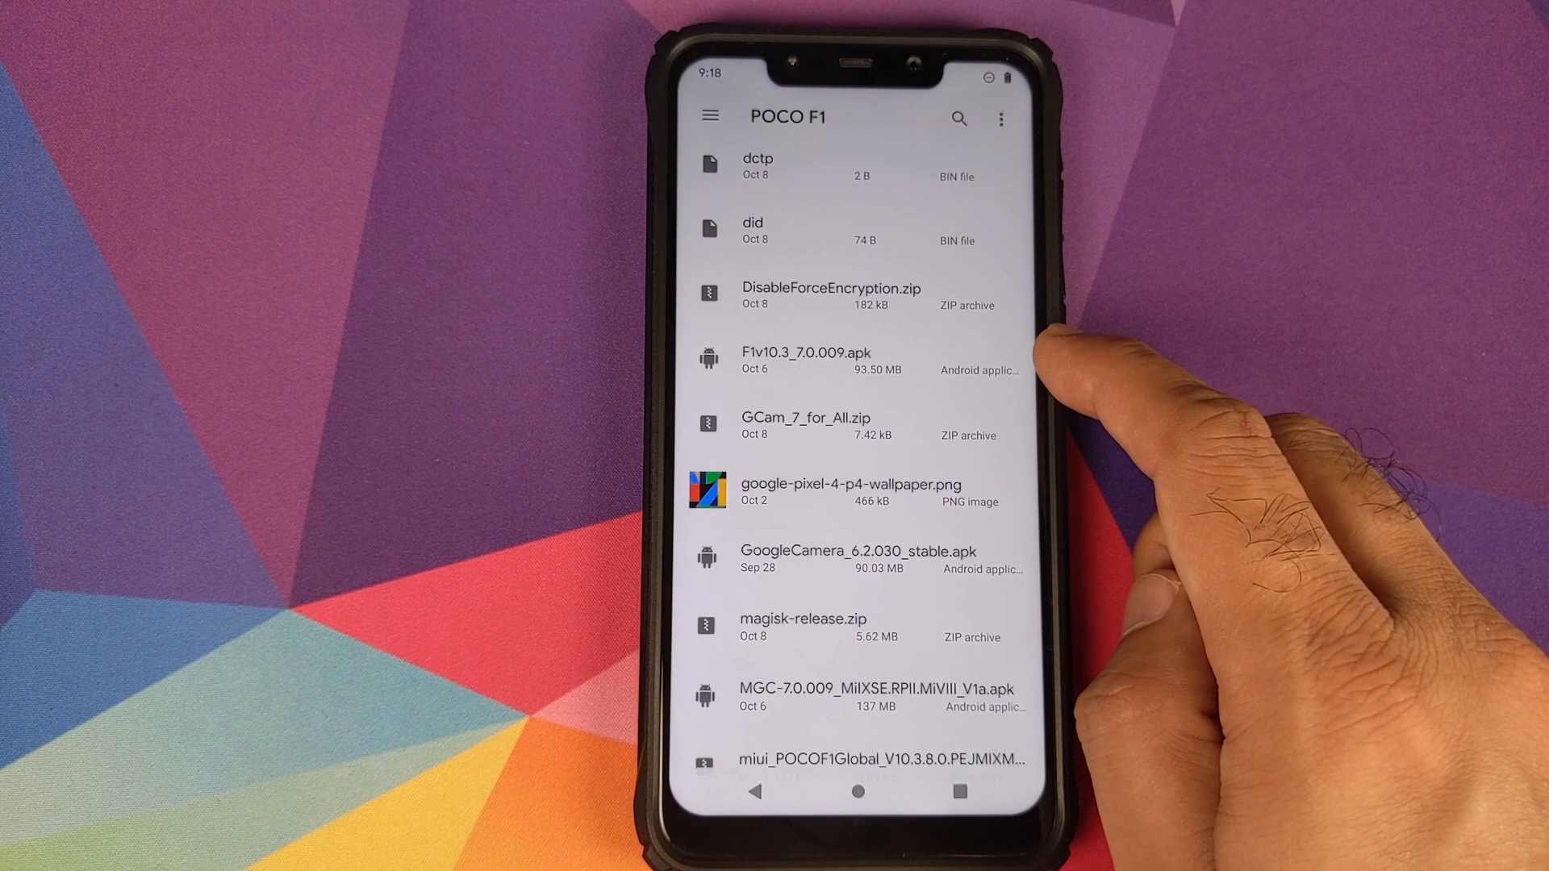
click(801, 360)
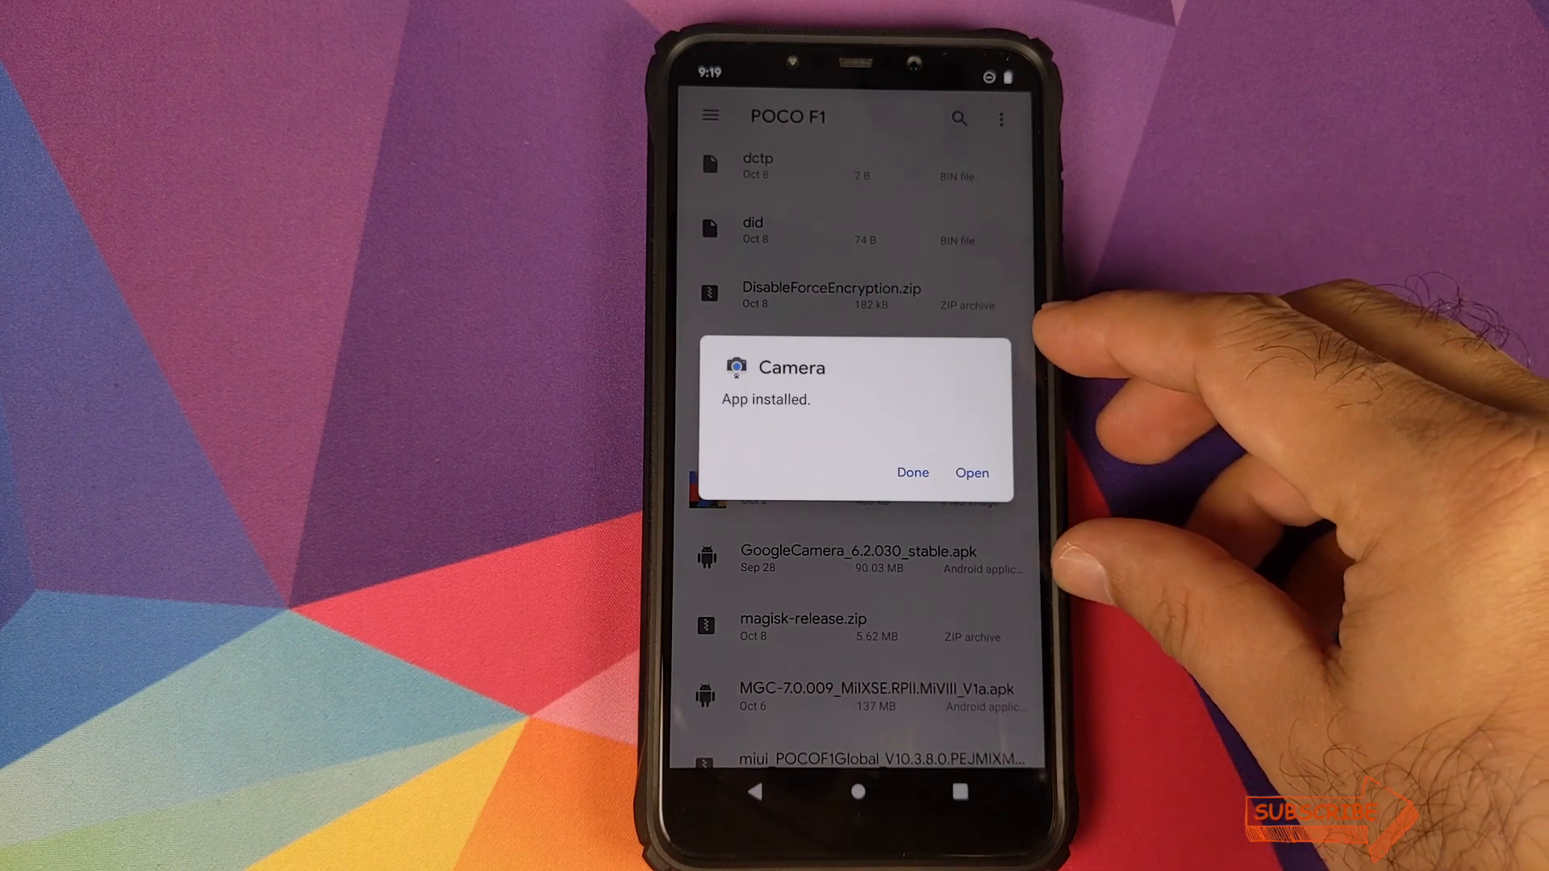
click(912, 473)
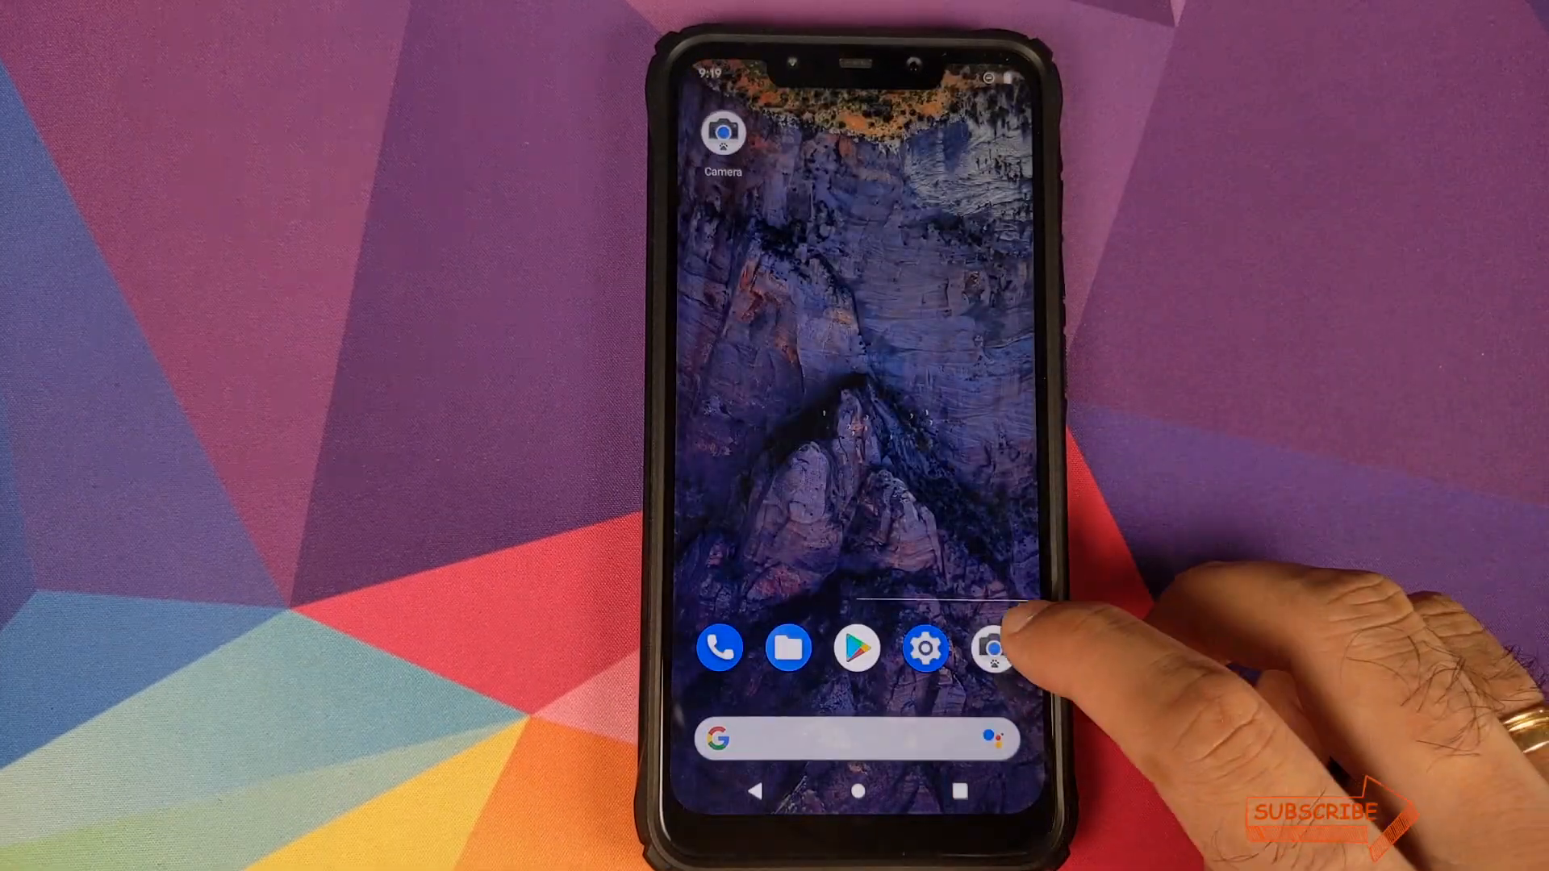
Launch Camera from the home screen, allowing location while in use and audio recording
click(992, 647)
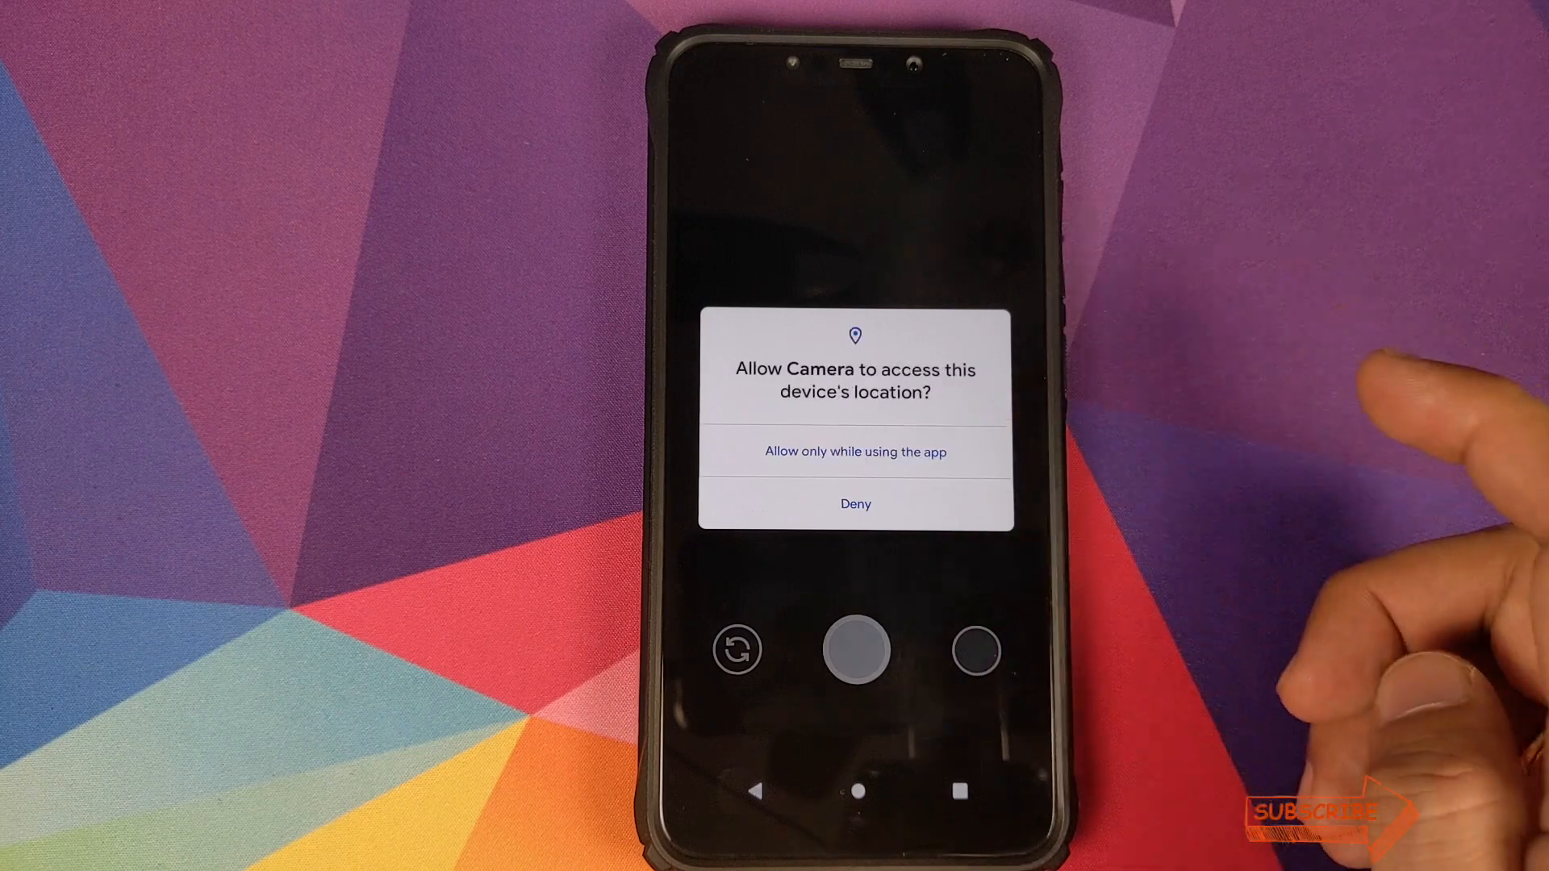
click(855, 452)
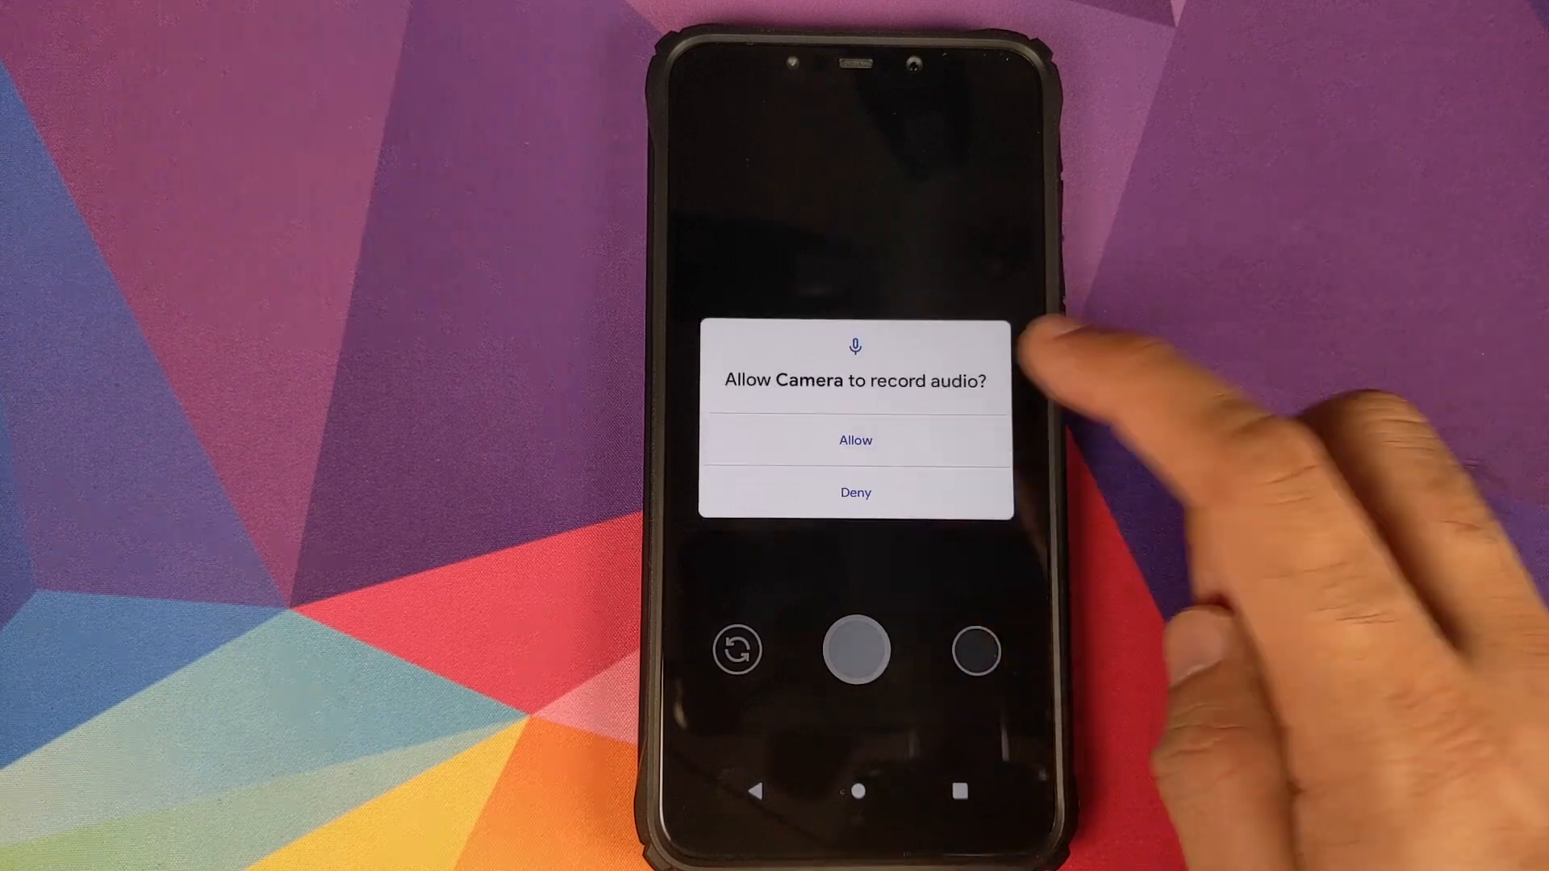
click(855, 439)
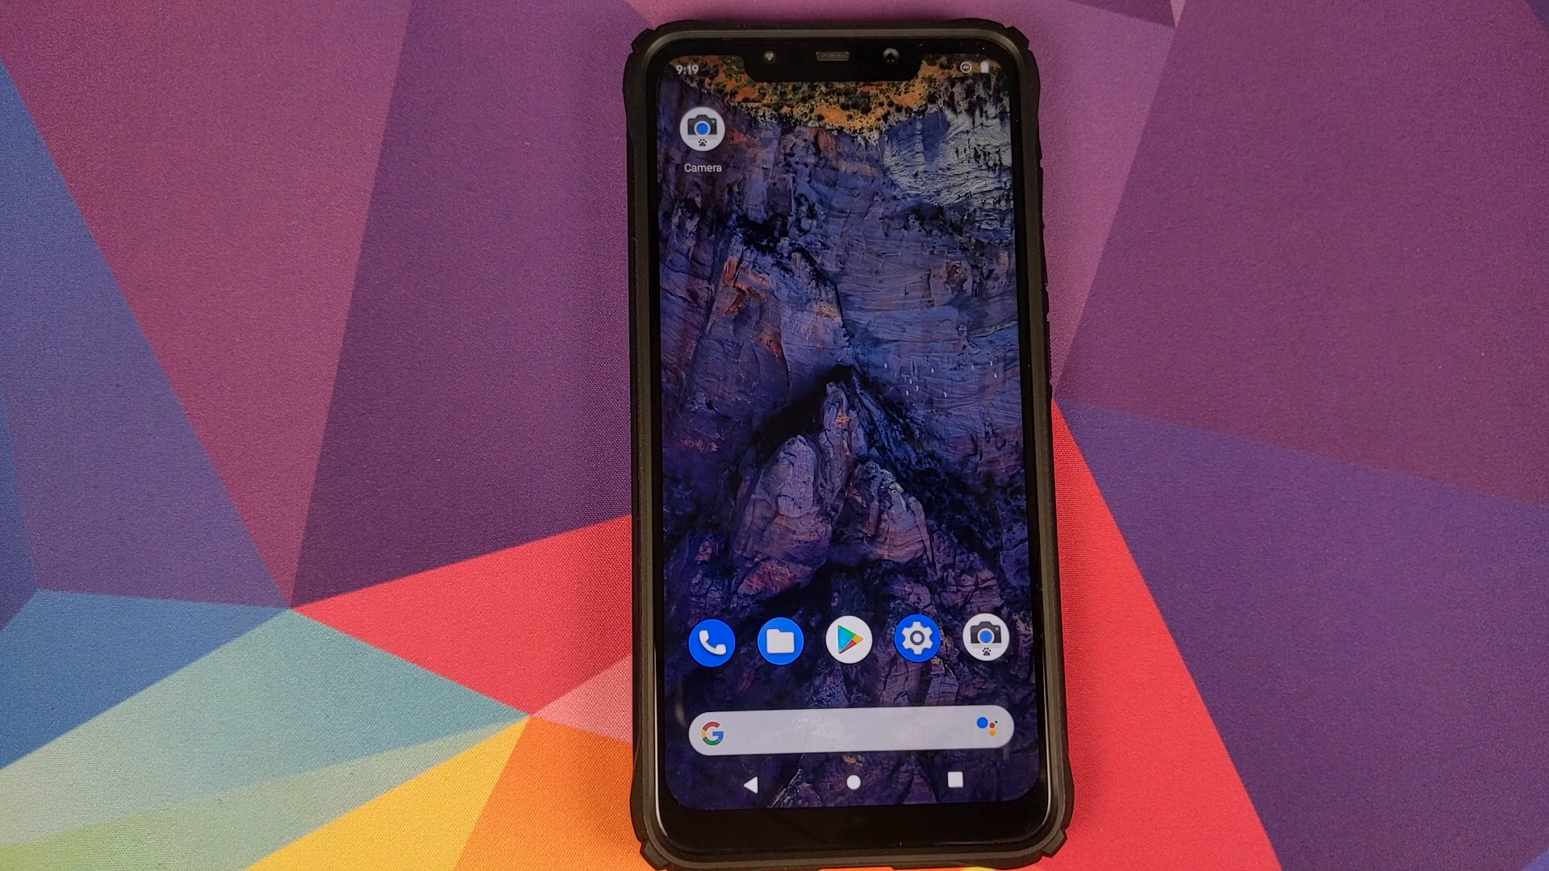
Show Apps & notifications in Settings listing the recently opened Camera
click(917, 640)
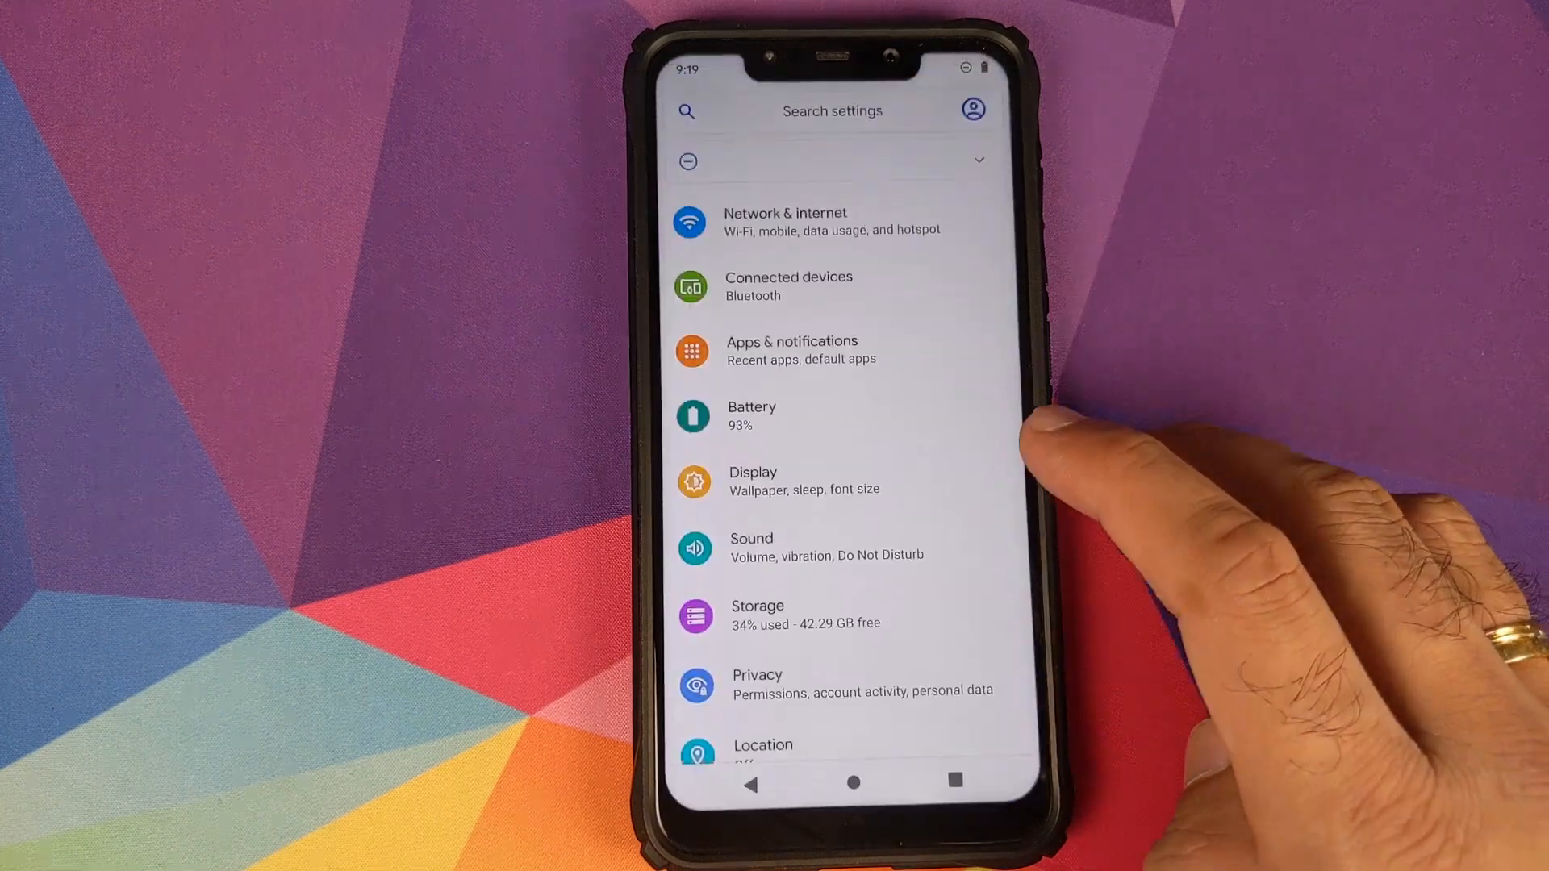
click(791, 350)
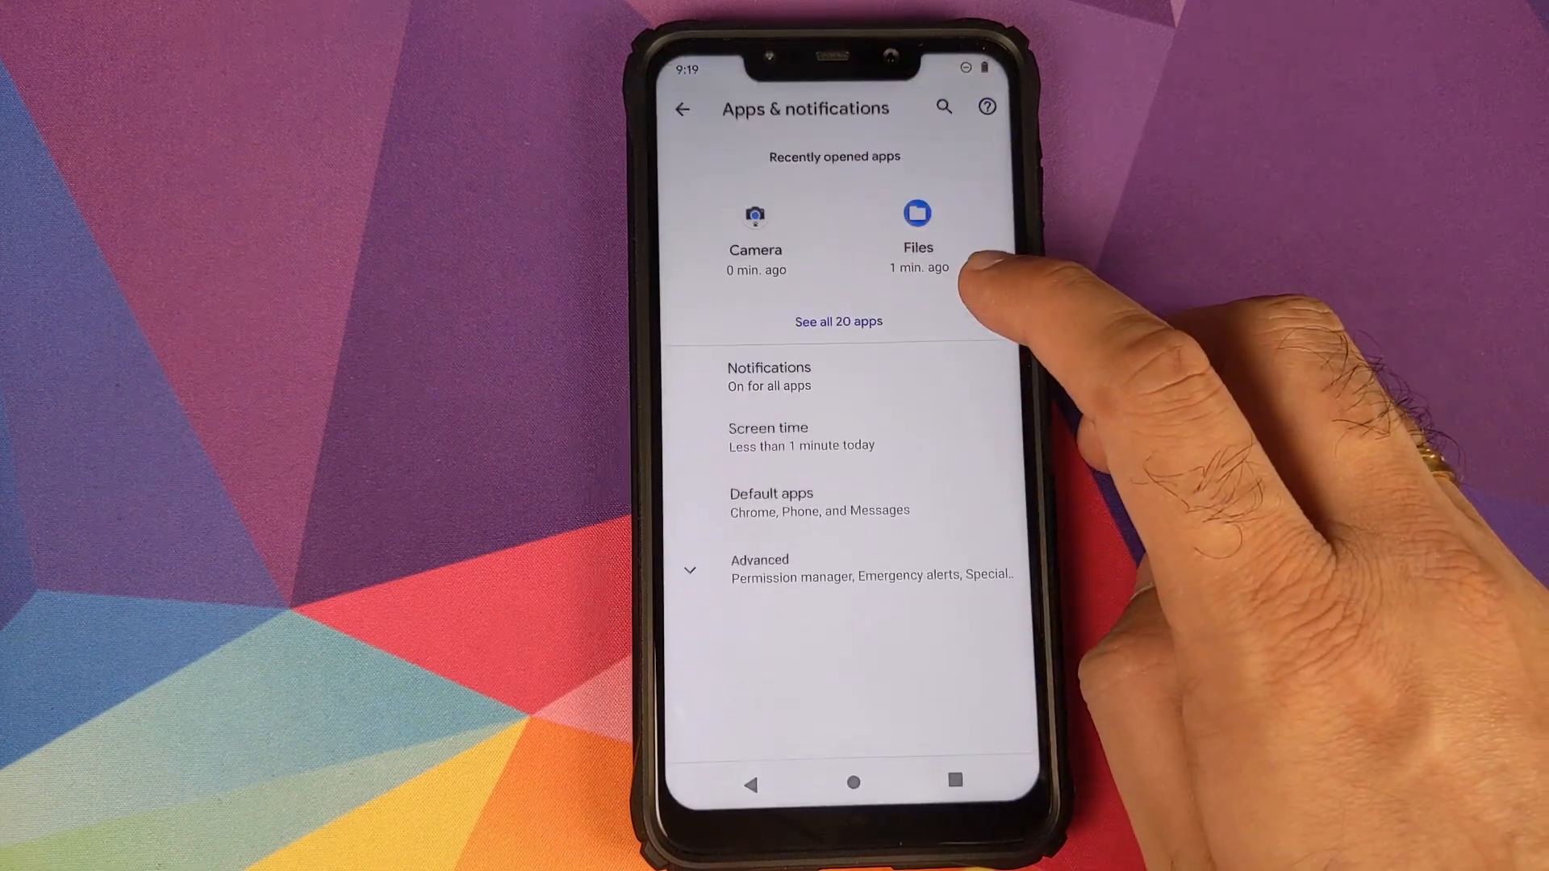
click(839, 321)
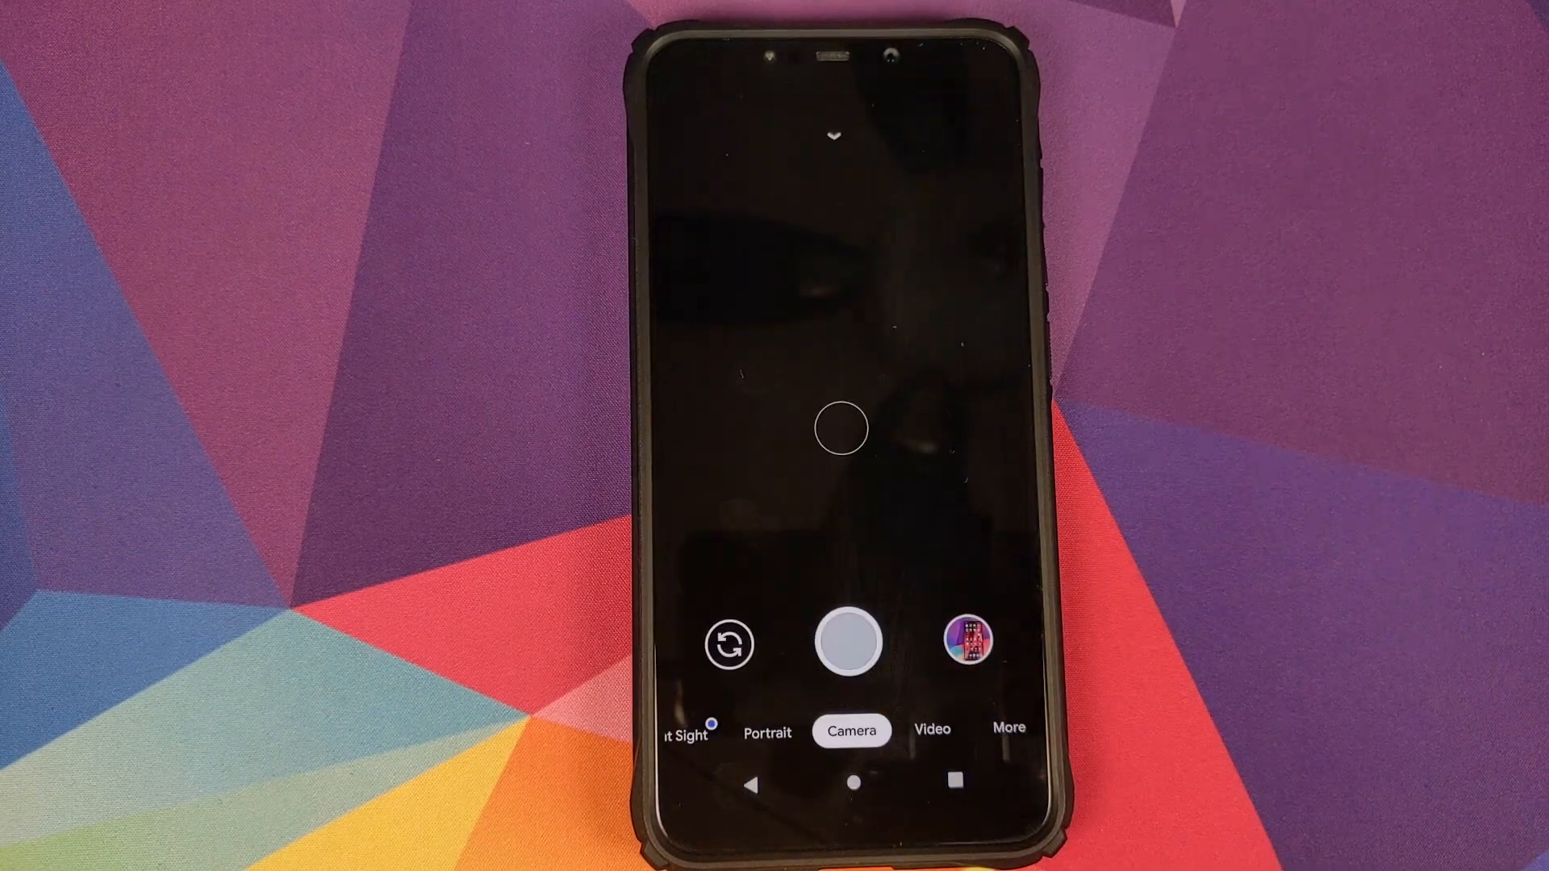
click(834, 134)
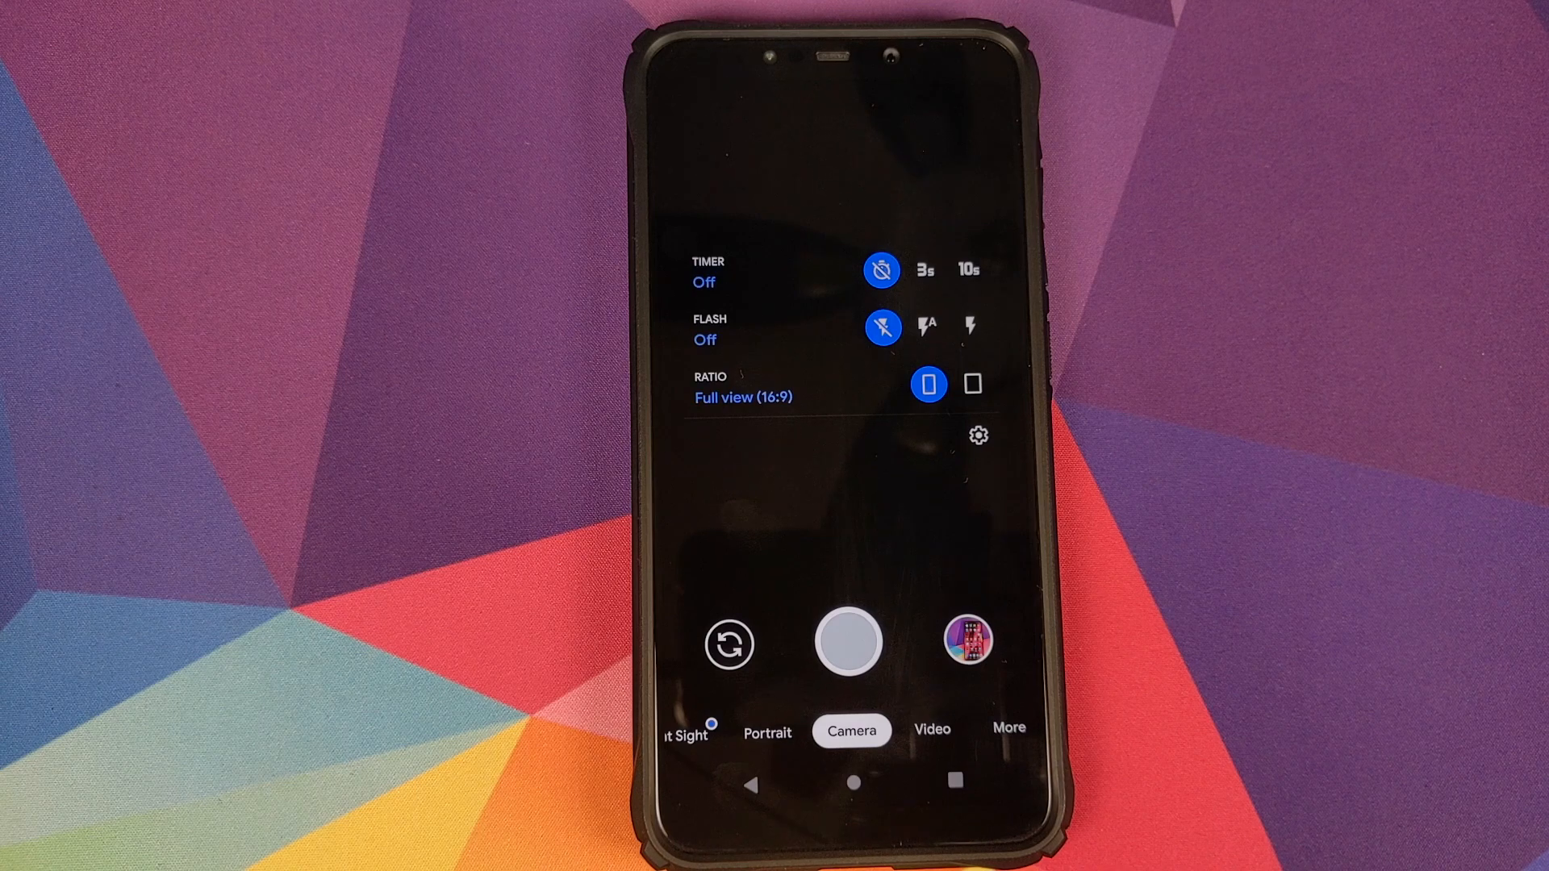
click(978, 435)
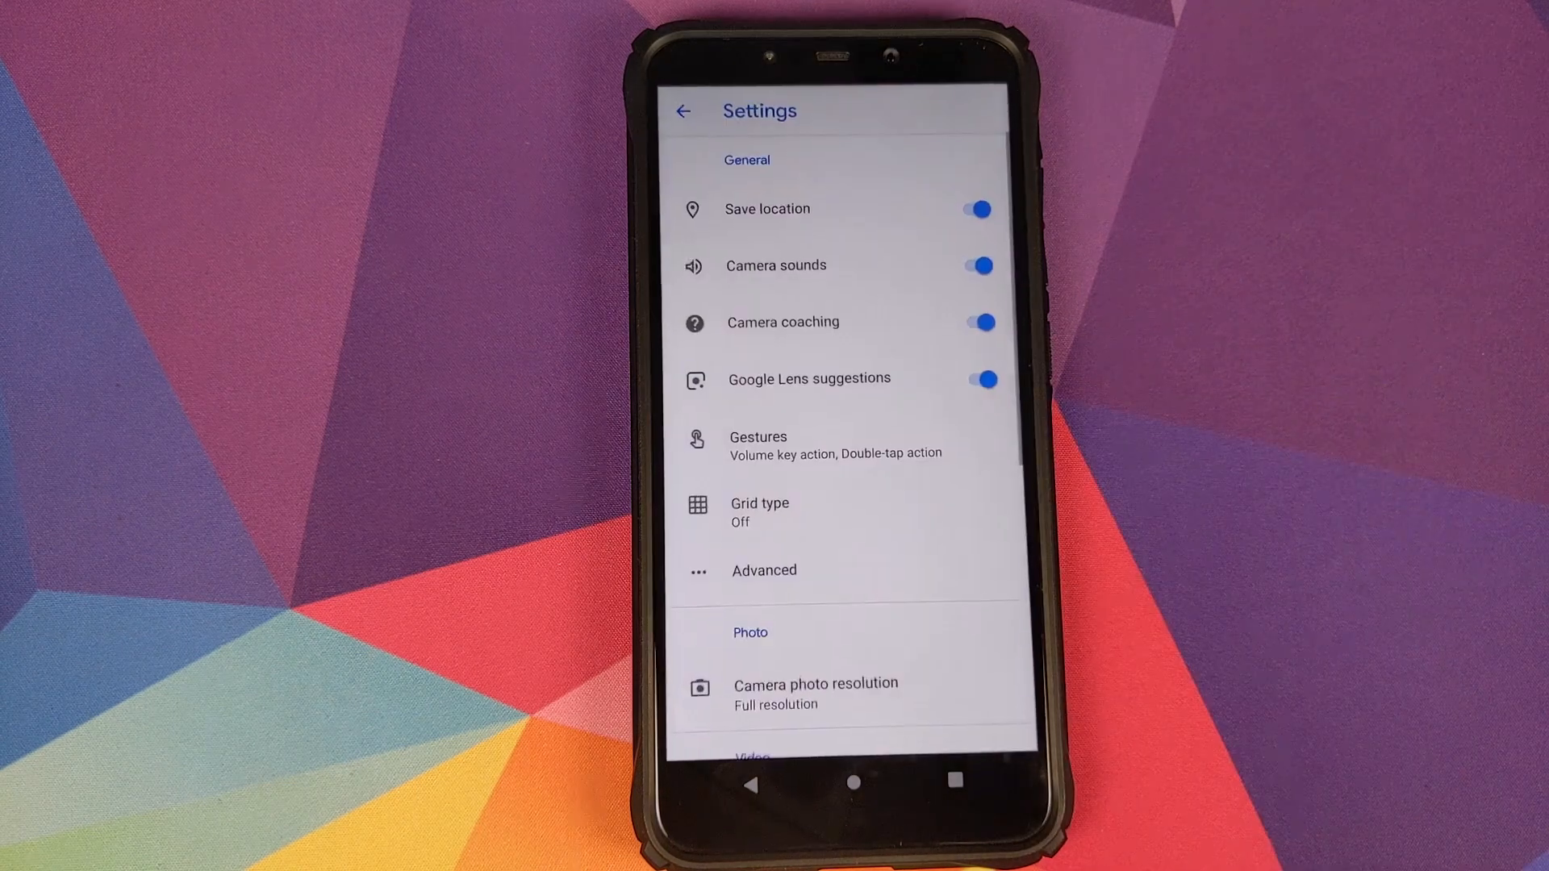
click(681, 112)
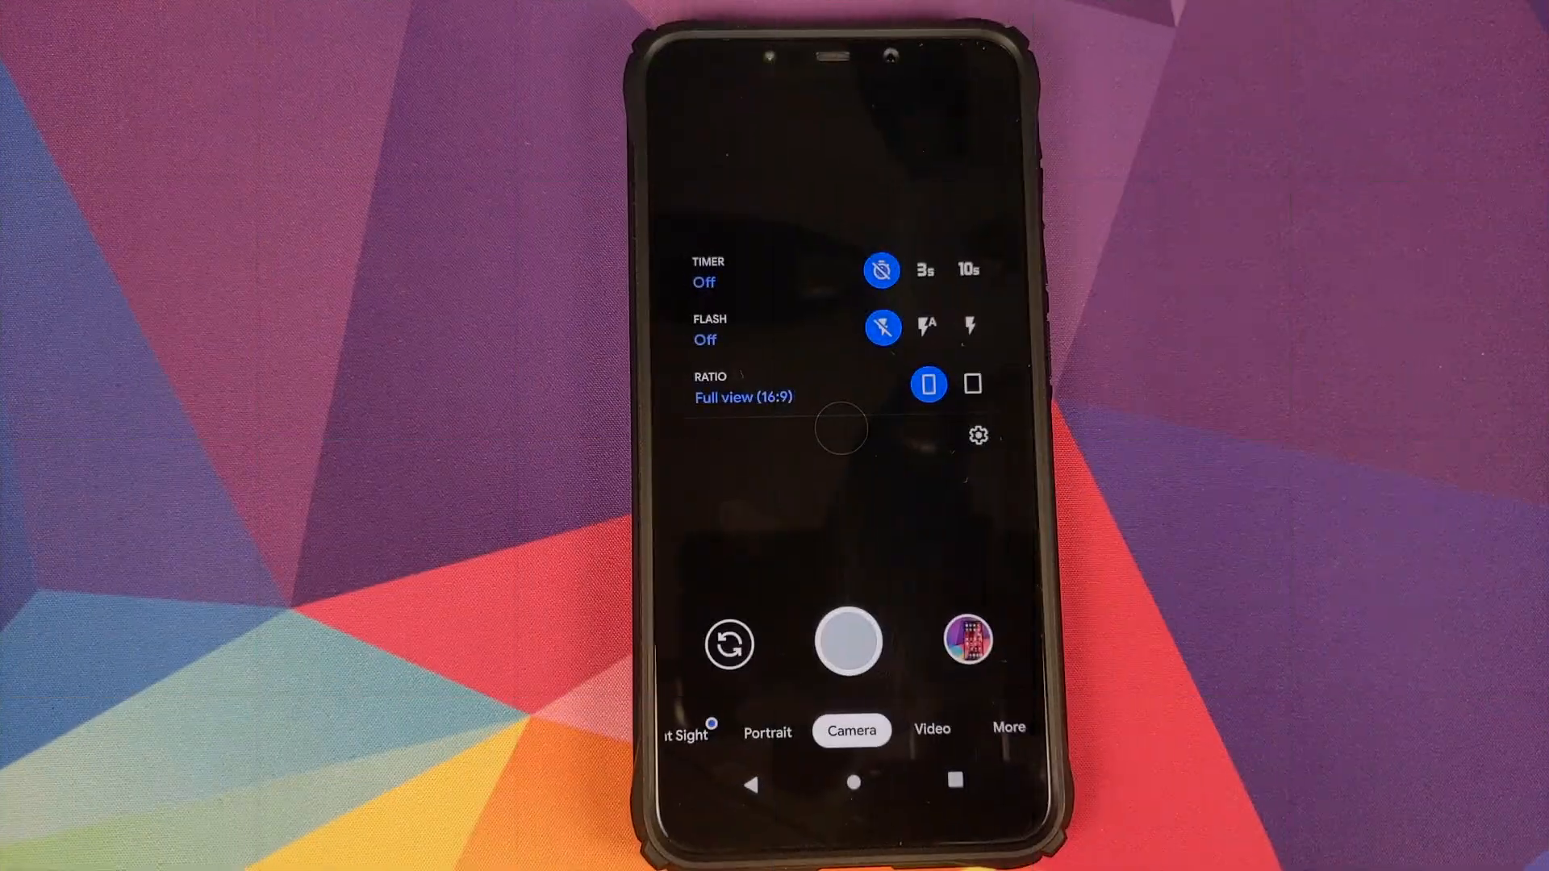